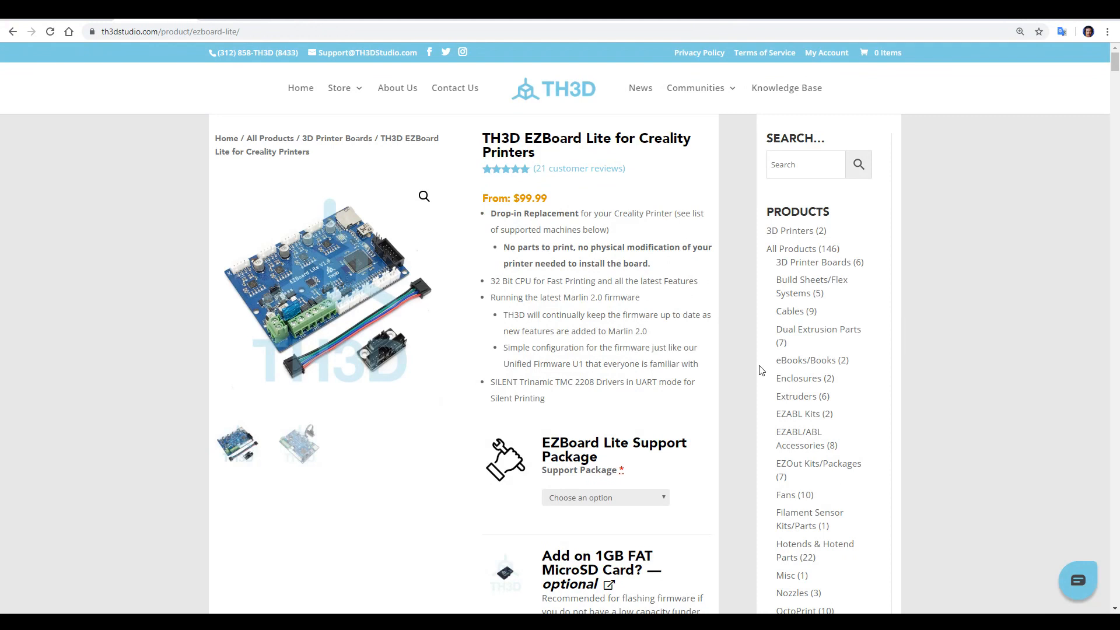
{"action": "mouse_move", "coordinate": [753, 368]}
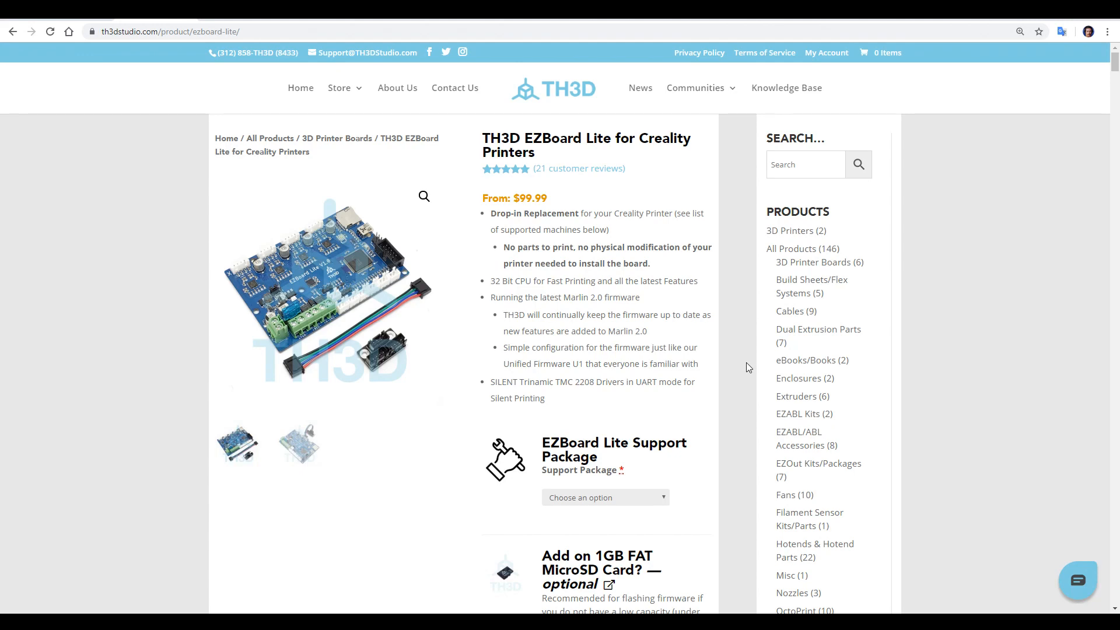
- Scroll down through the page before switching to File Explorer
{"action": "scroll", "scroll_direction": "down", "scroll_amount": 3}
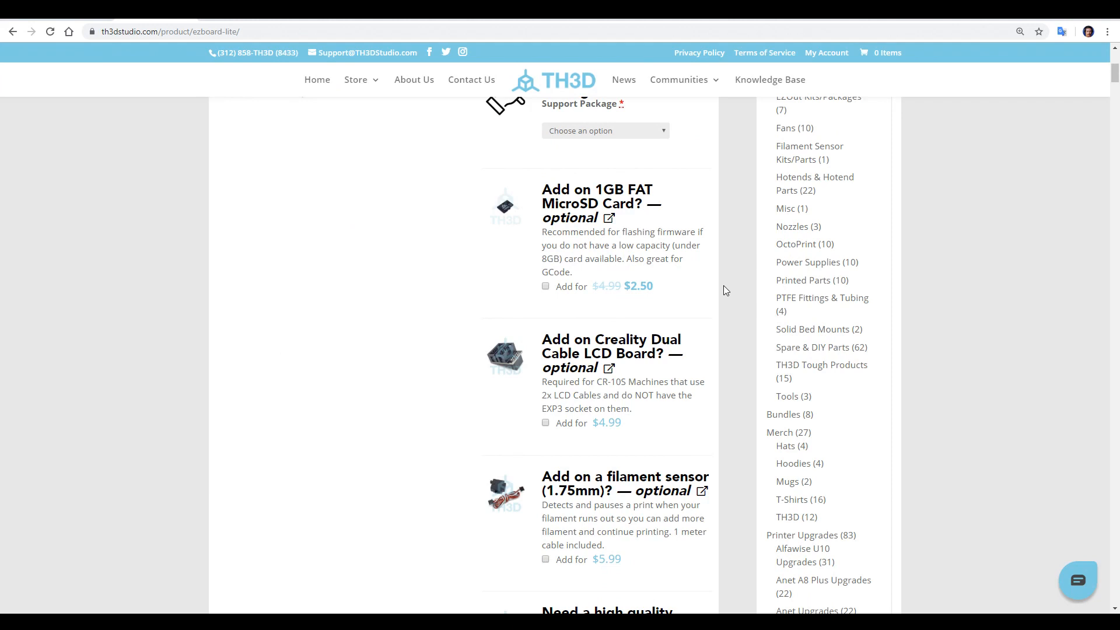
{"action": "scroll", "scroll_direction": "down", "scroll_amount": 3}
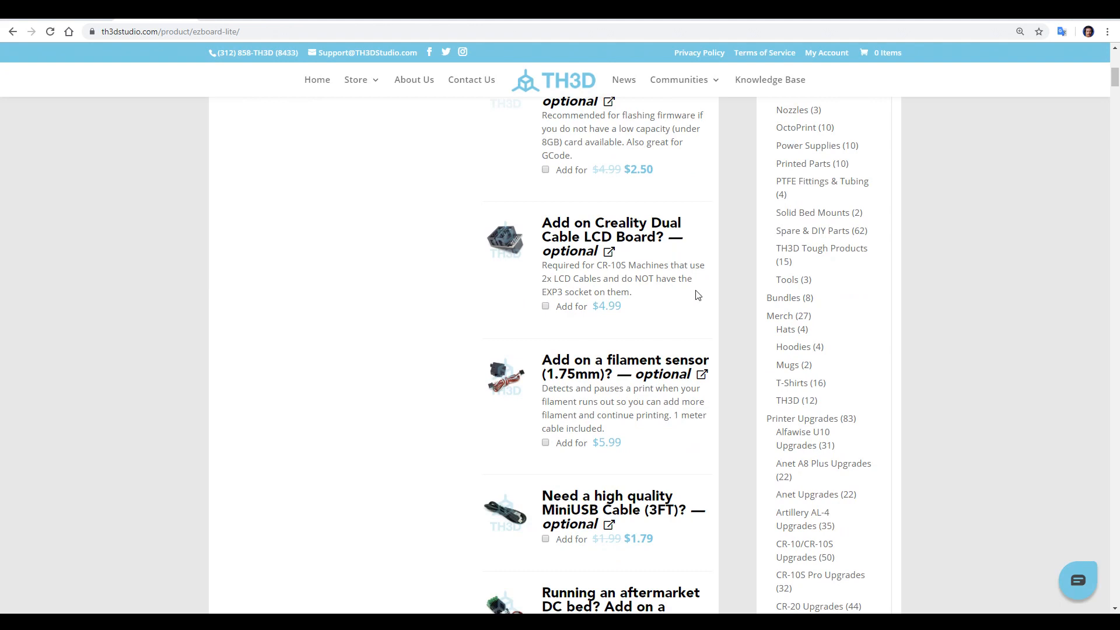
{"action": "scroll", "scroll_direction": "down", "scroll_amount": 3}
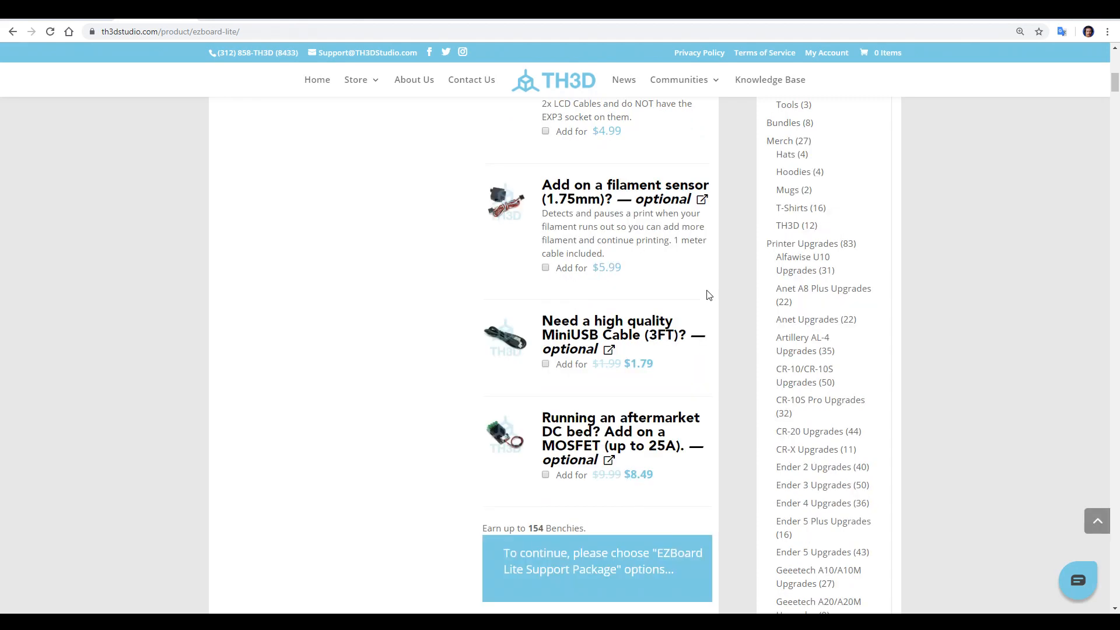
{"action": "mouse_move", "coordinate": [683, 278]}
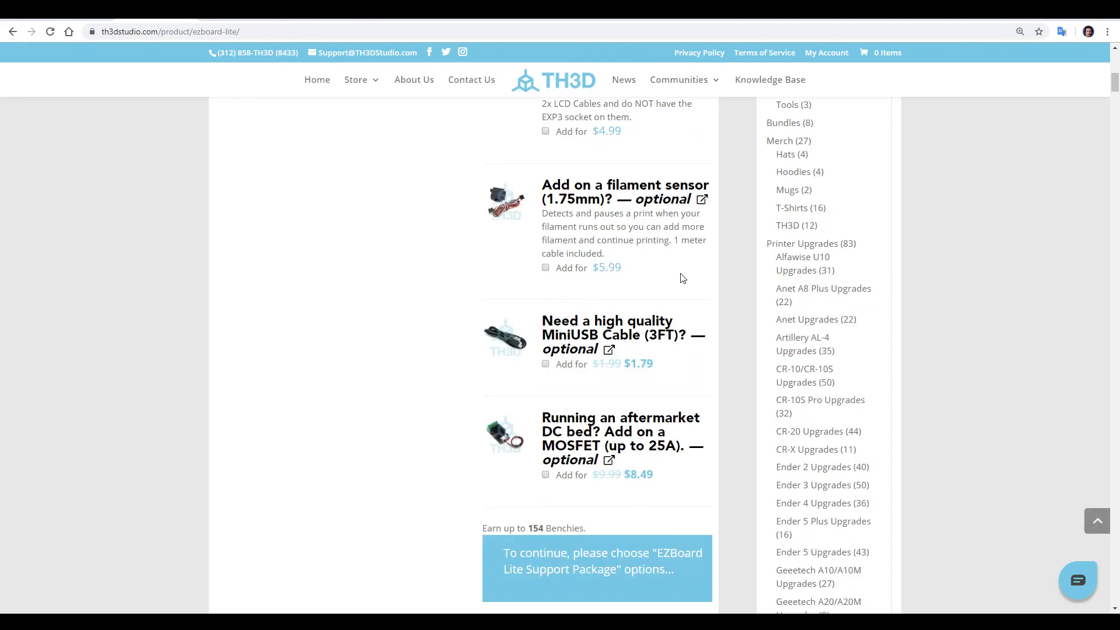
{"action": "scroll", "scroll_direction": "down", "scroll_amount": 3}
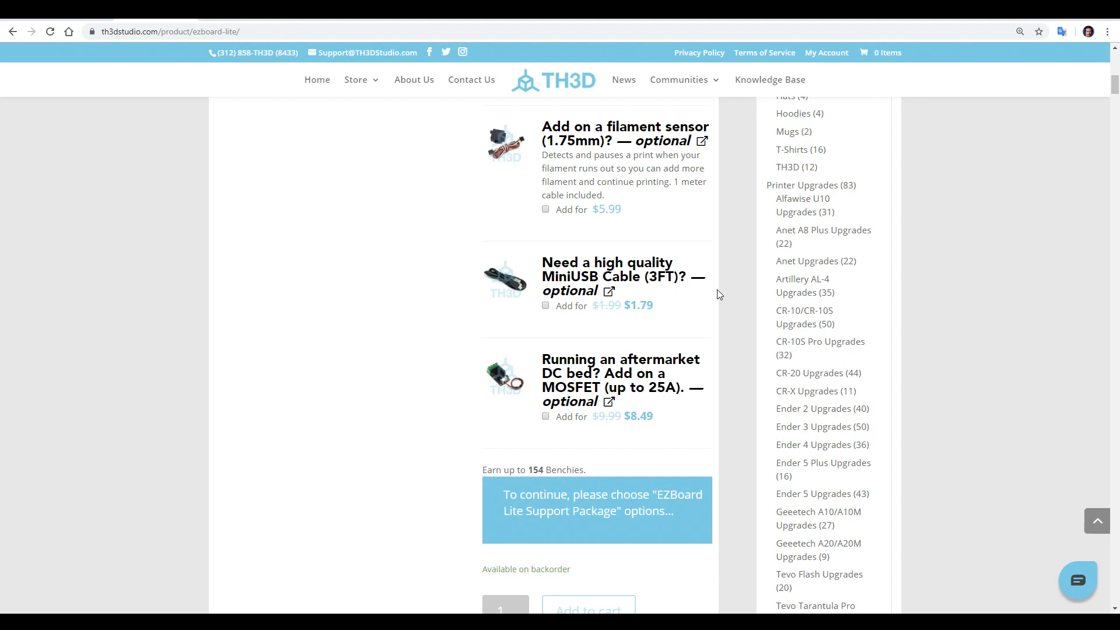
{"action": "mouse_move", "coordinate": [723, 331]}
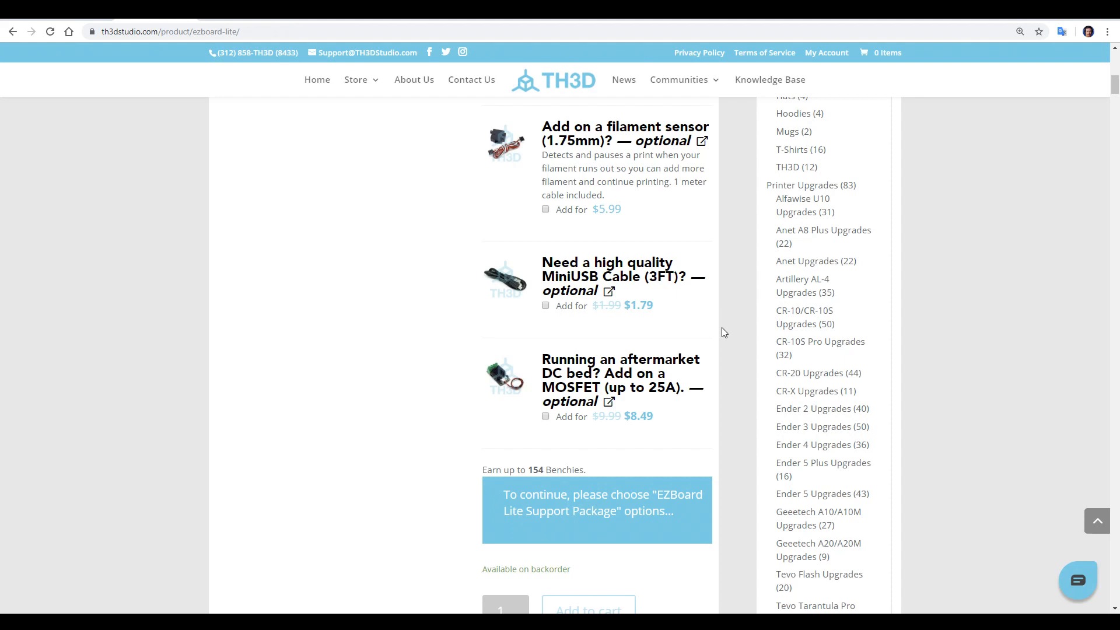
{"action": "mouse_move", "coordinate": [720, 346]}
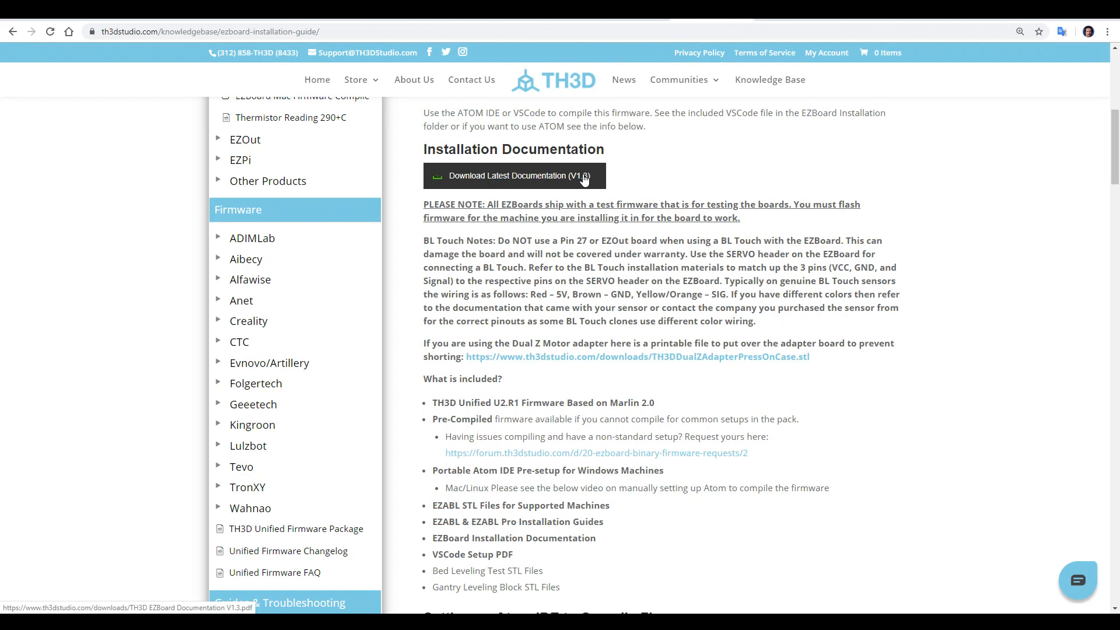
{"action": "scroll", "scroll_direction": "down", "scroll_amount": 3}
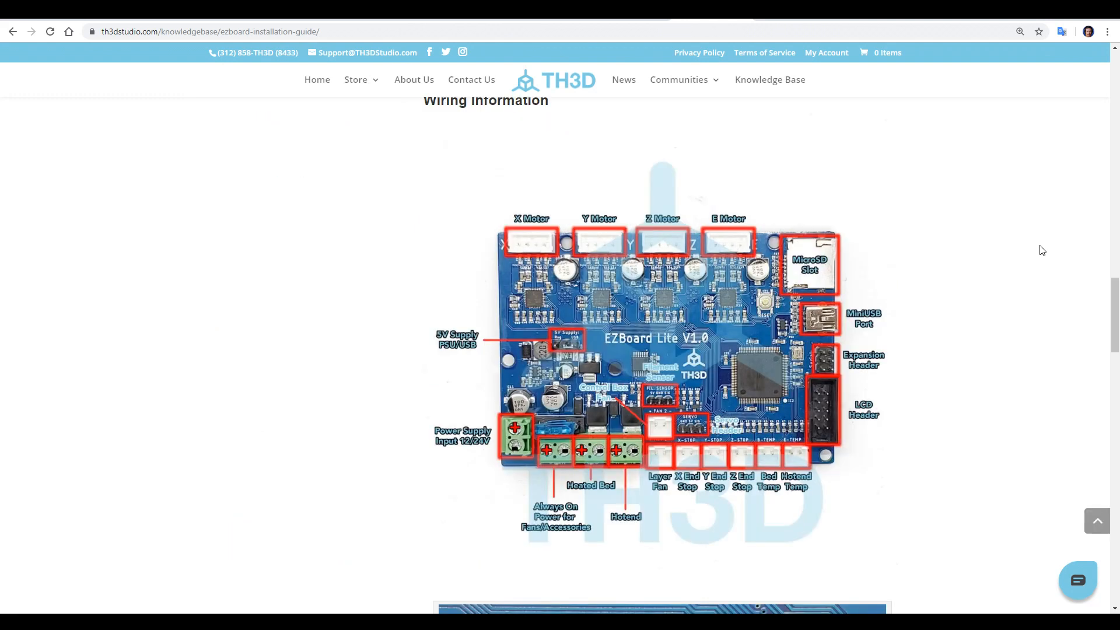
{"action": "scroll", "scroll_direction": "down", "scroll_amount": 3}
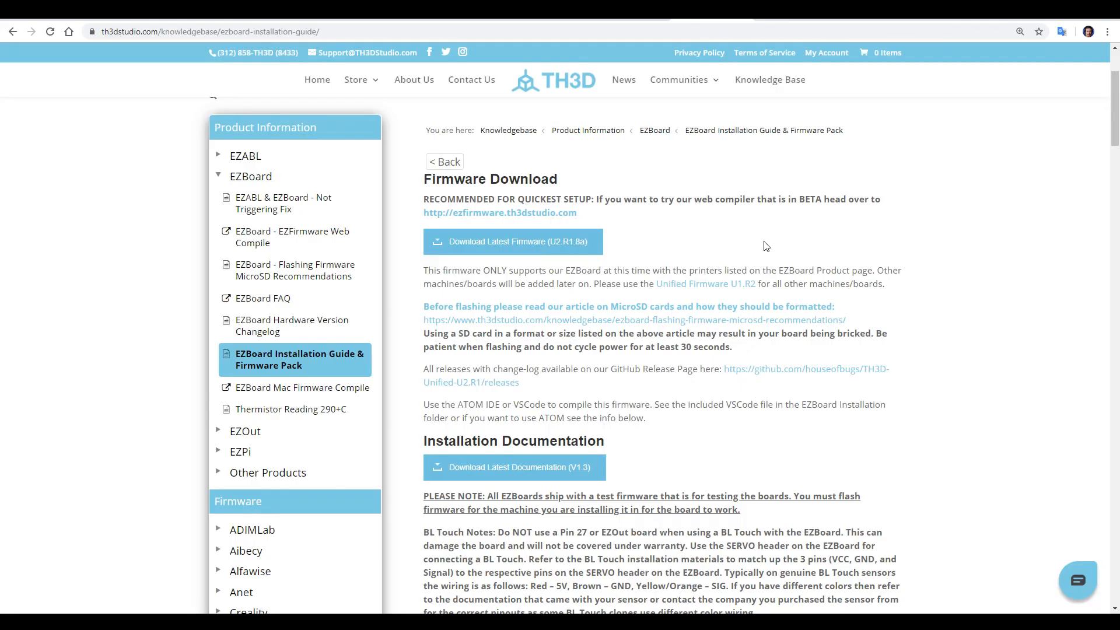
{"action": "mouse_move", "coordinate": [682, 255]}
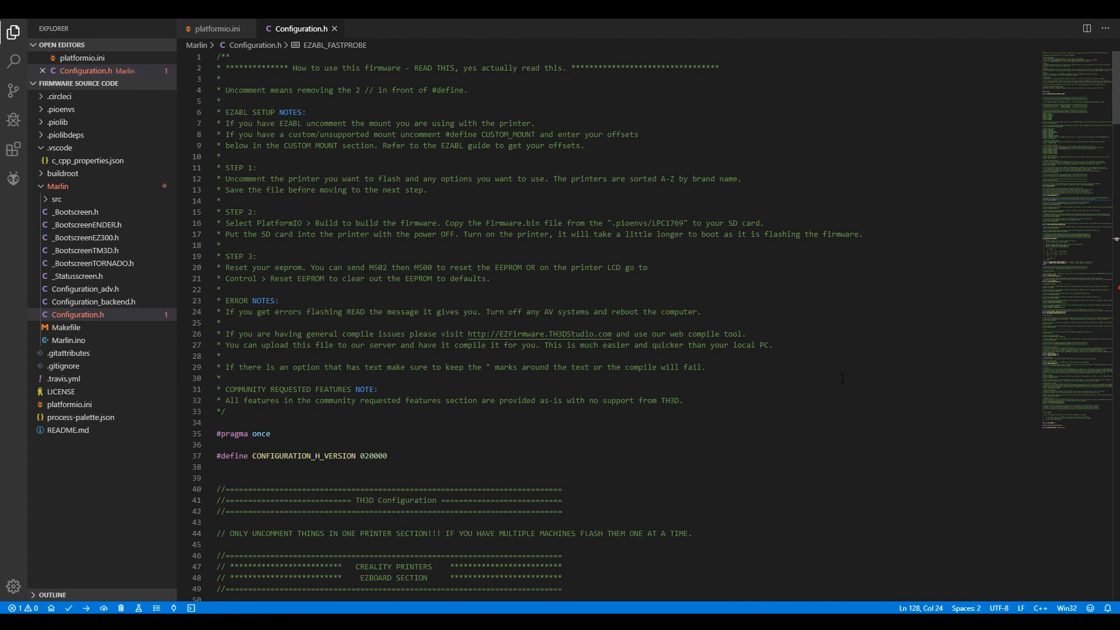
{"action": "scroll", "scroll_direction": "down", "scroll_amount": 3}
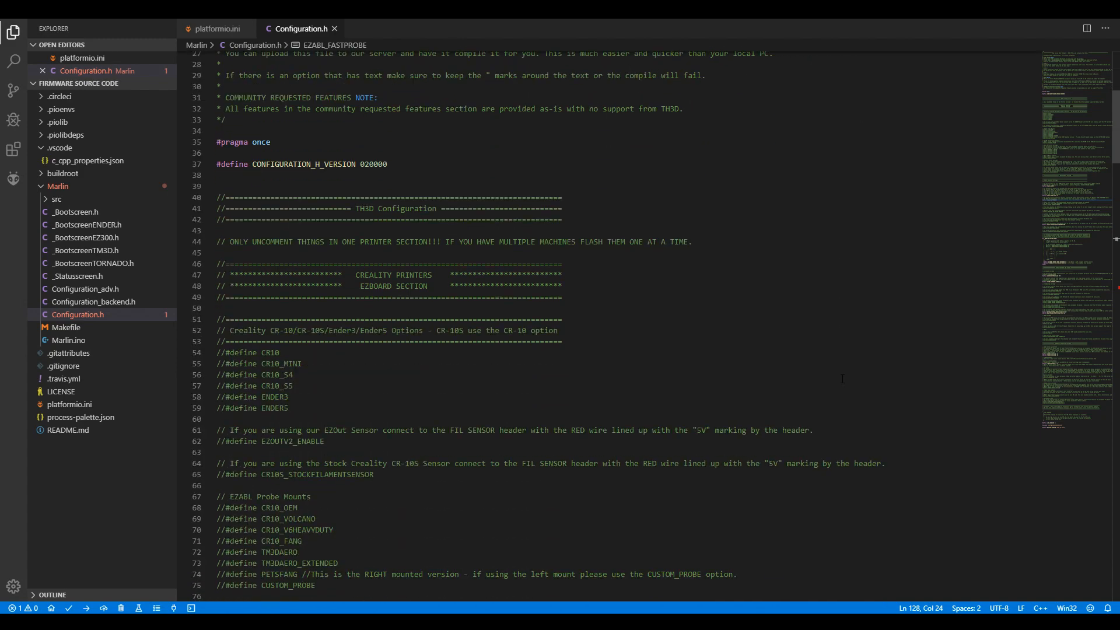
{"action": "scroll", "scroll_direction": "down", "scroll_amount": 3}
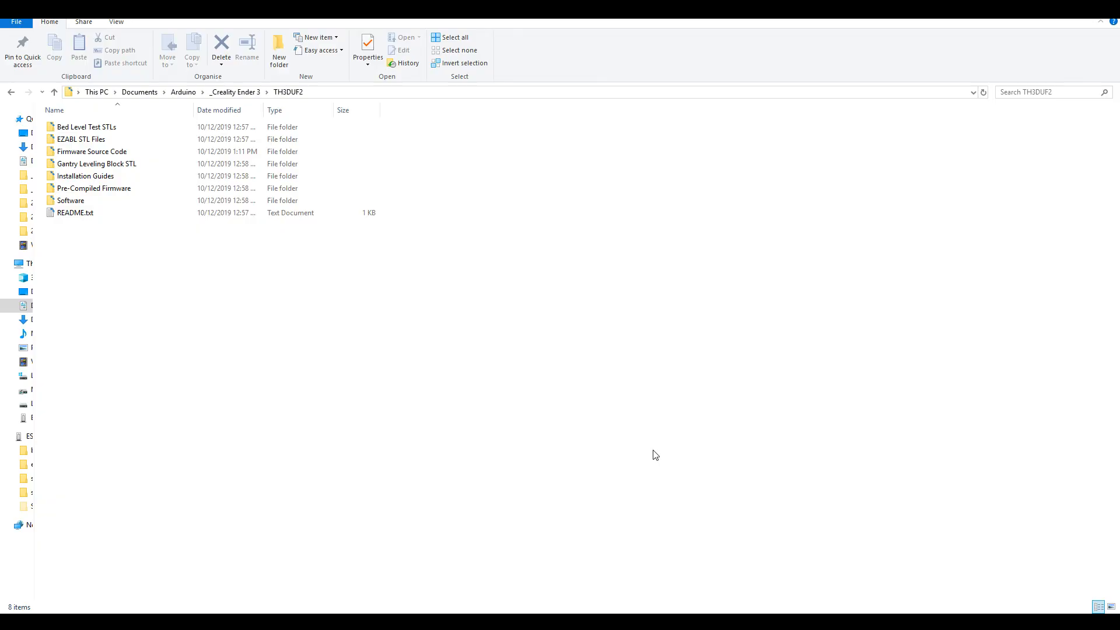
{"action": "mouse_move", "coordinate": [222, 303]}
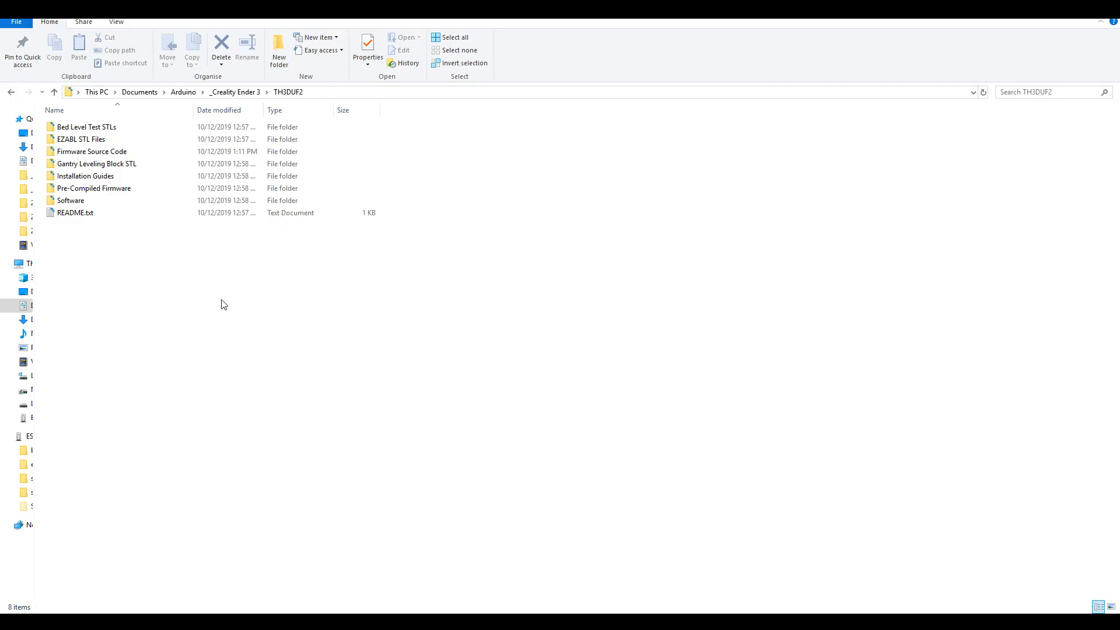
- Browse Pre-Compiled Firmware into the ender-3 folder and select firmware.bin
{"action": "double_click", "coordinate": [93, 188]}
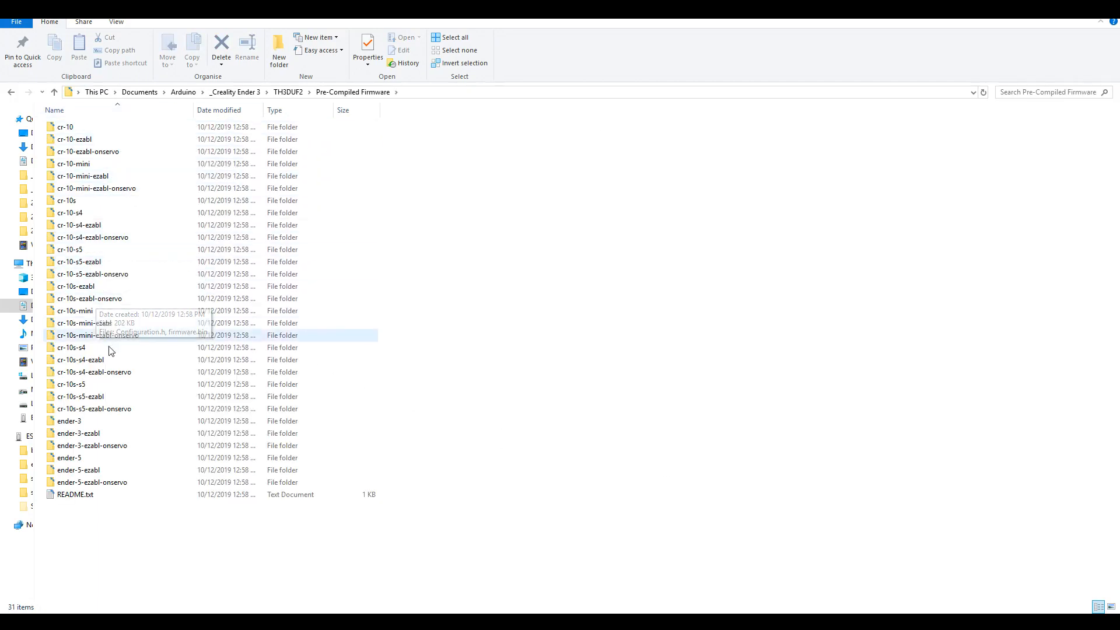
{"action": "double_click", "coordinate": [69, 420]}
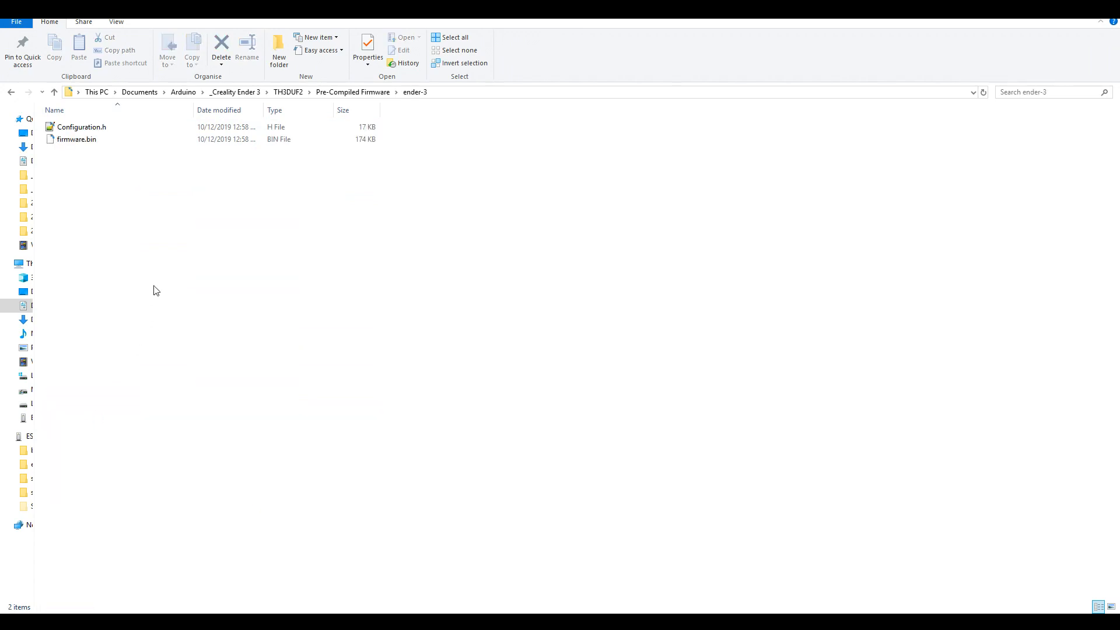
{"action": "left_click", "coordinate": [76, 140]}
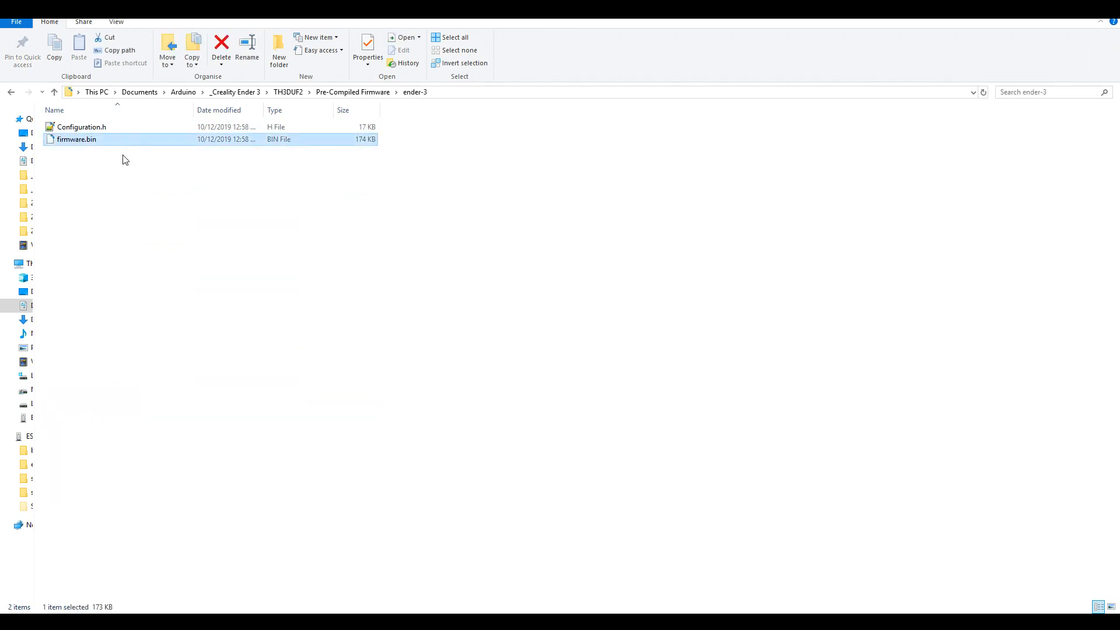
{"action": "left_click", "coordinate": [352, 91]}
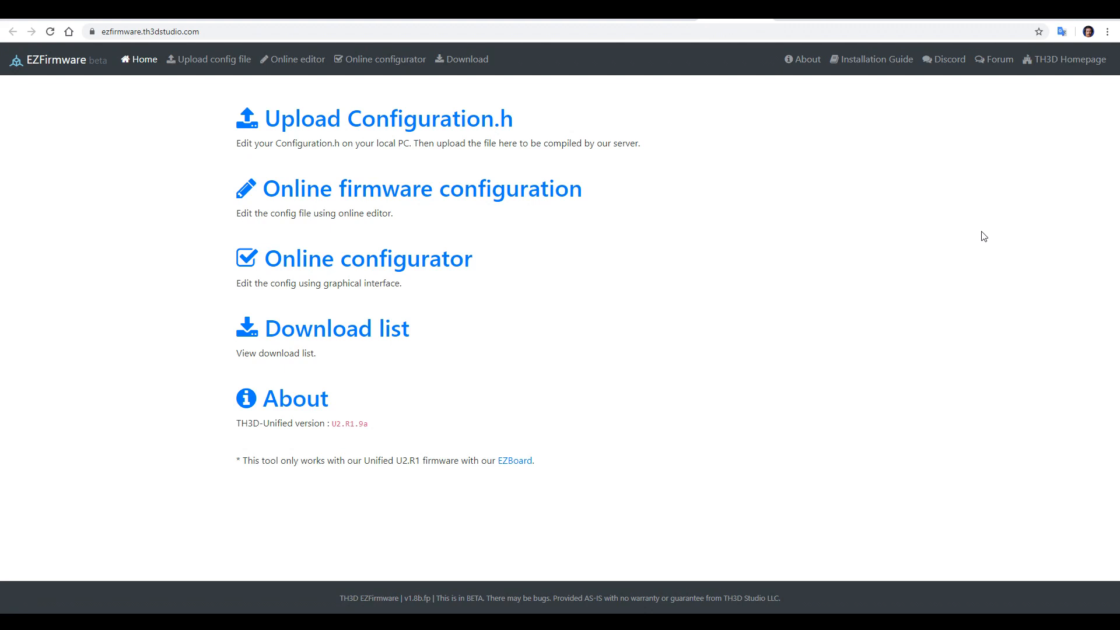
{"action": "mouse_move", "coordinate": [448, 271]}
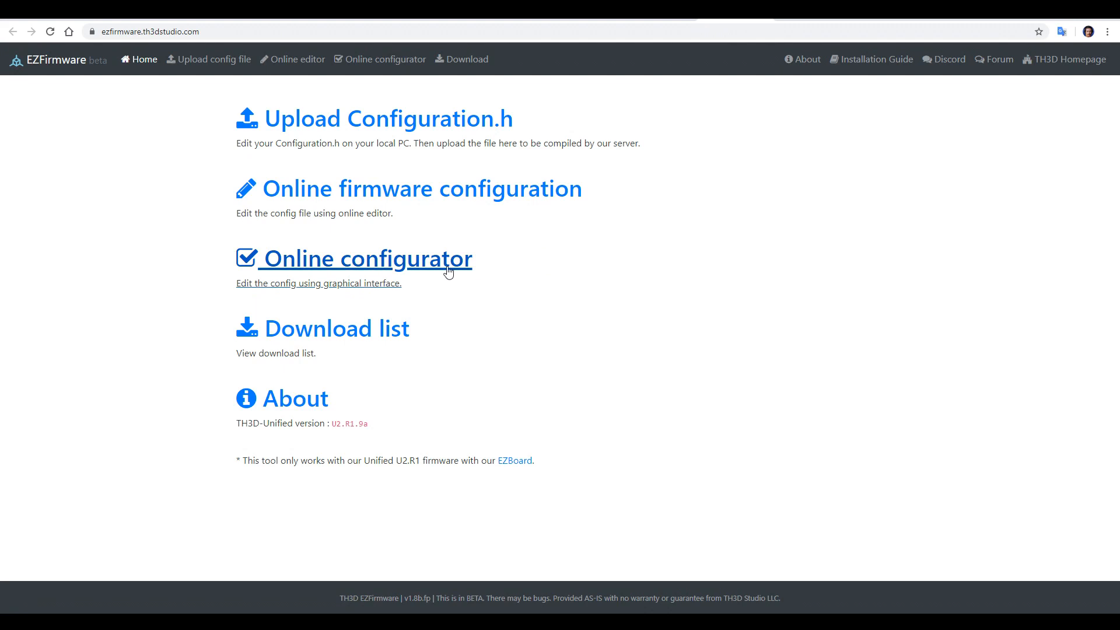
- Start an online configuration for ENDER3 tagged tte3stock
{"action": "left_click", "coordinate": [365, 258]}
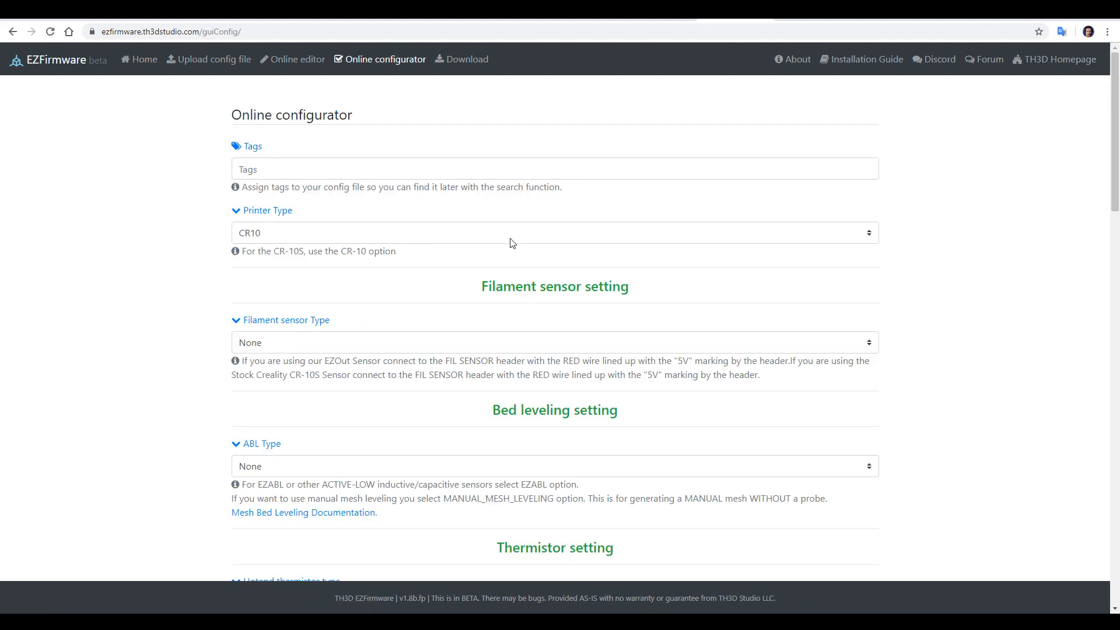
{"action": "left_click", "coordinate": [553, 238]}
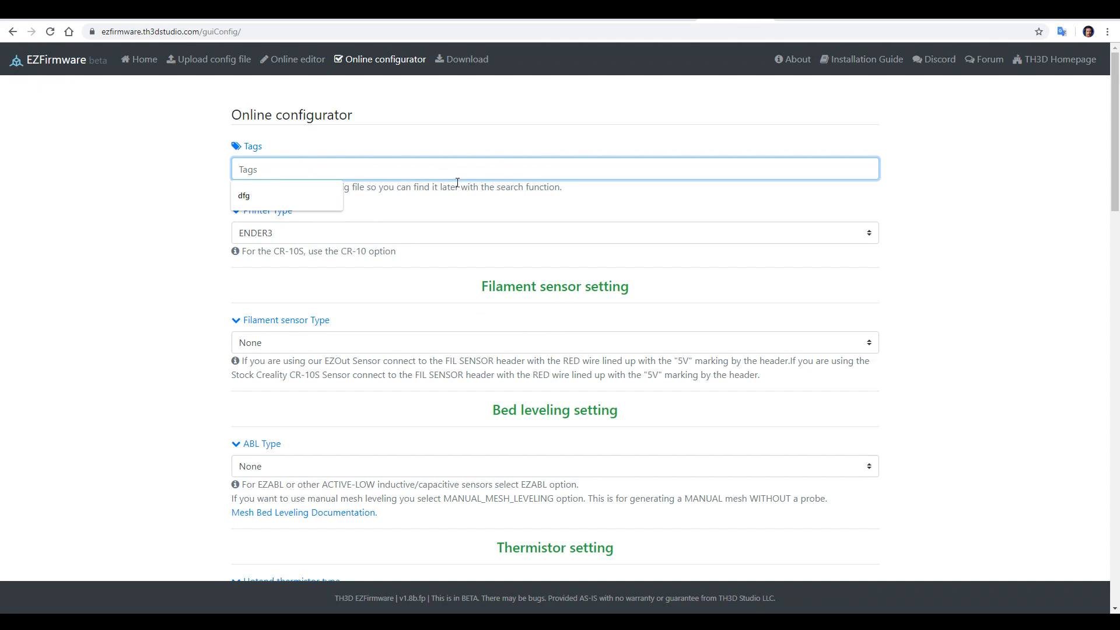
{"action": "type", "text": "tt"}
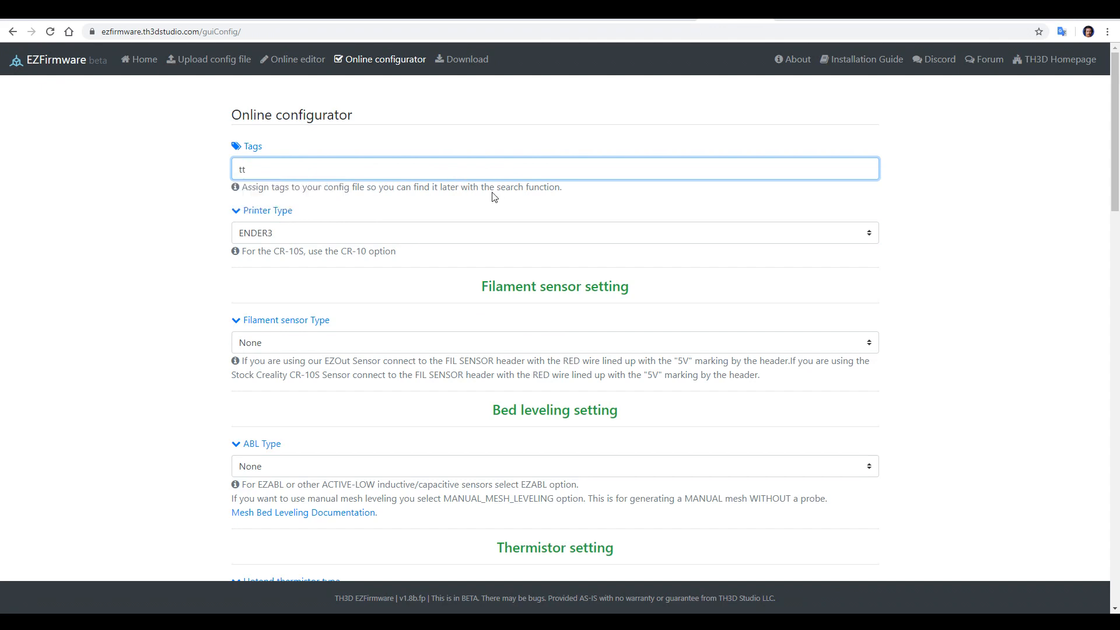
{"action": "type", "text": "e3stoc"}
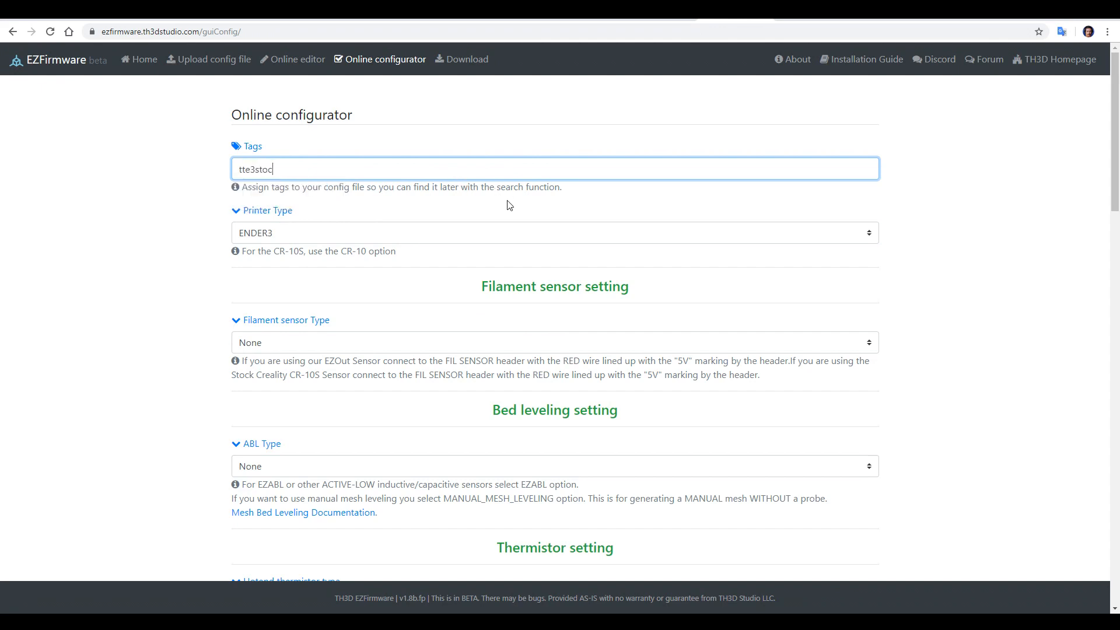
- Pass the reCAPTCHA and submit the tte3stock configuration for compiling
{"action": "scroll", "scroll_direction": "down", "scroll_amount": 3}
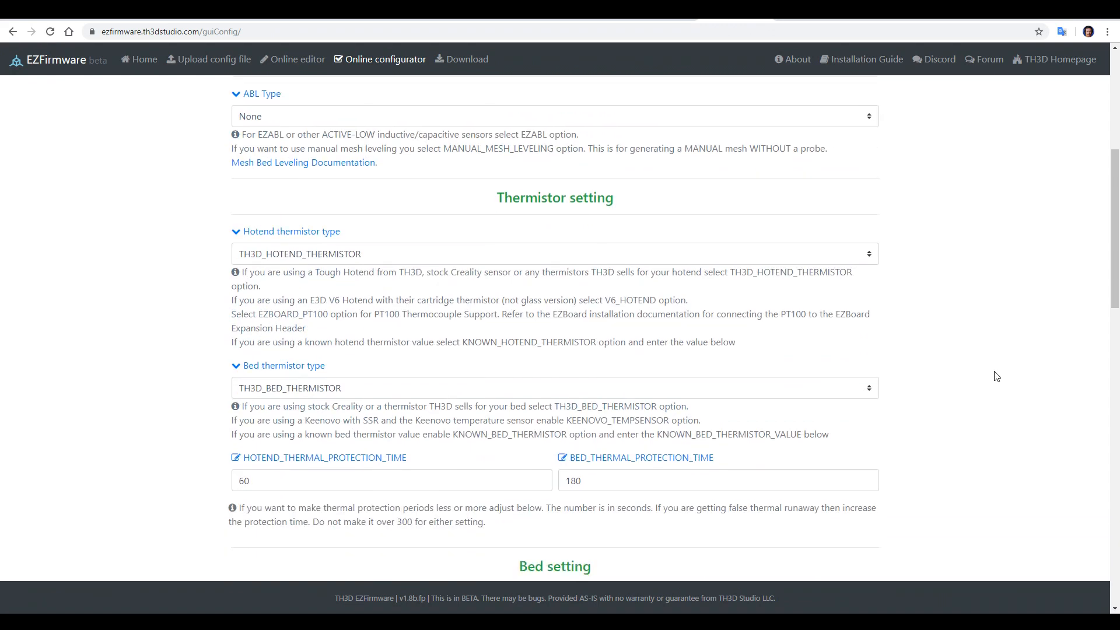
{"action": "mouse_move", "coordinate": [834, 344]}
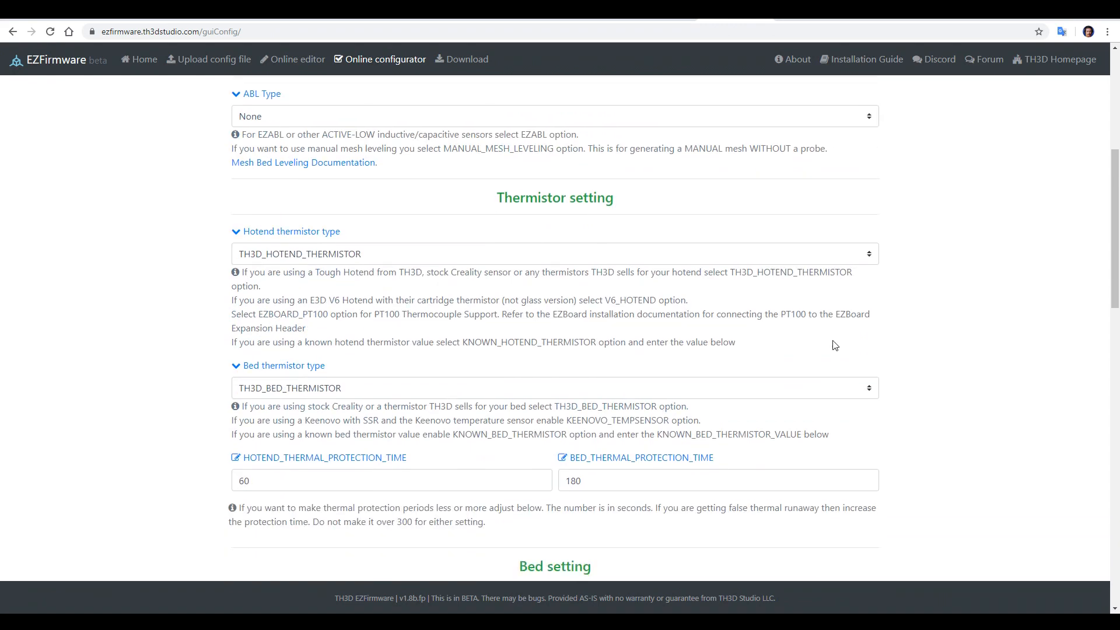
{"action": "scroll", "scroll_direction": "down", "scroll_amount": 3}
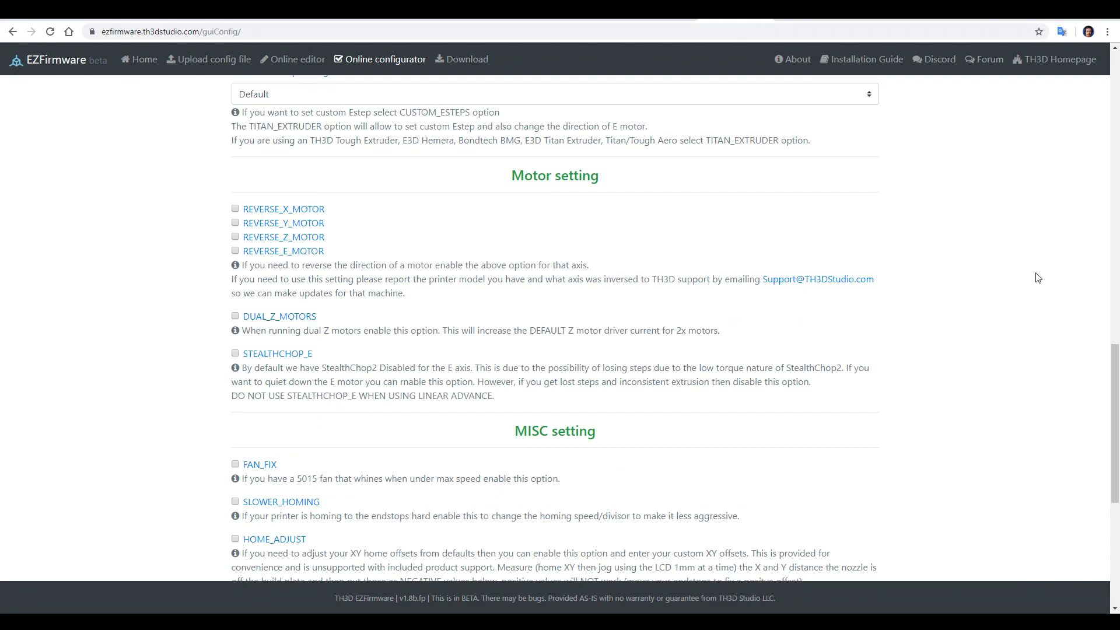
{"action": "scroll", "scroll_direction": "down", "scroll_amount": 3}
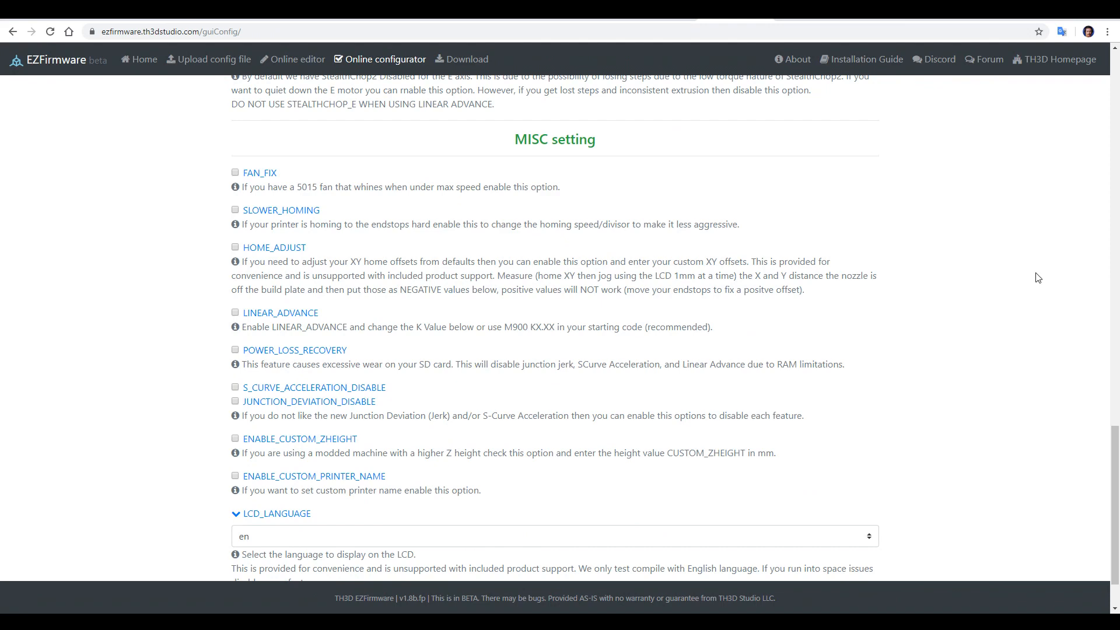
{"action": "scroll", "scroll_direction": "down", "scroll_amount": 3}
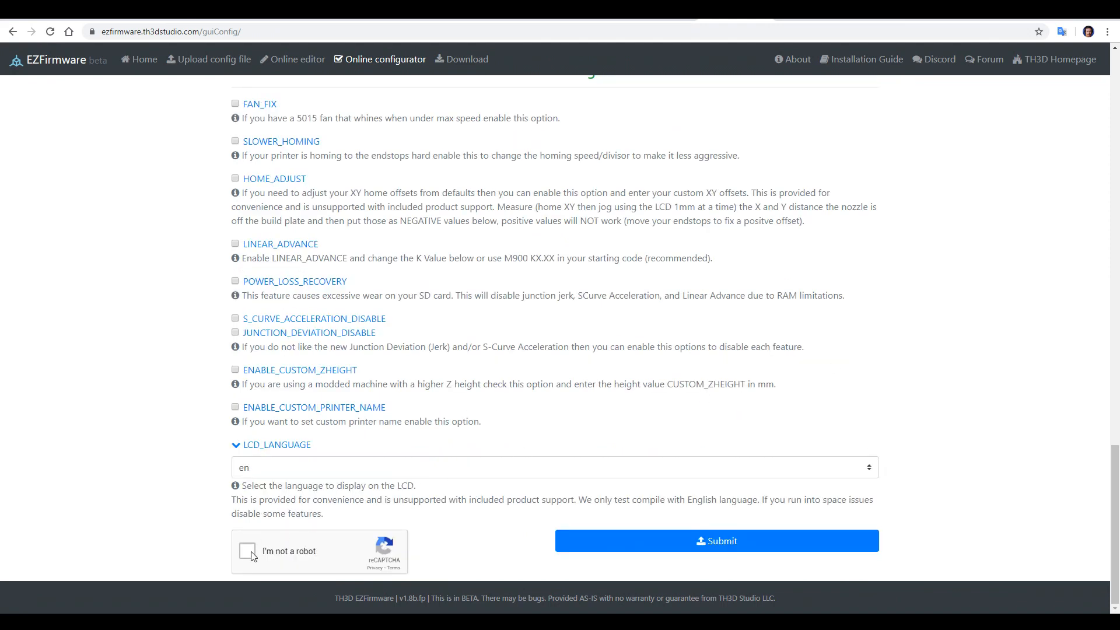
{"action": "left_click", "coordinate": [246, 551]}
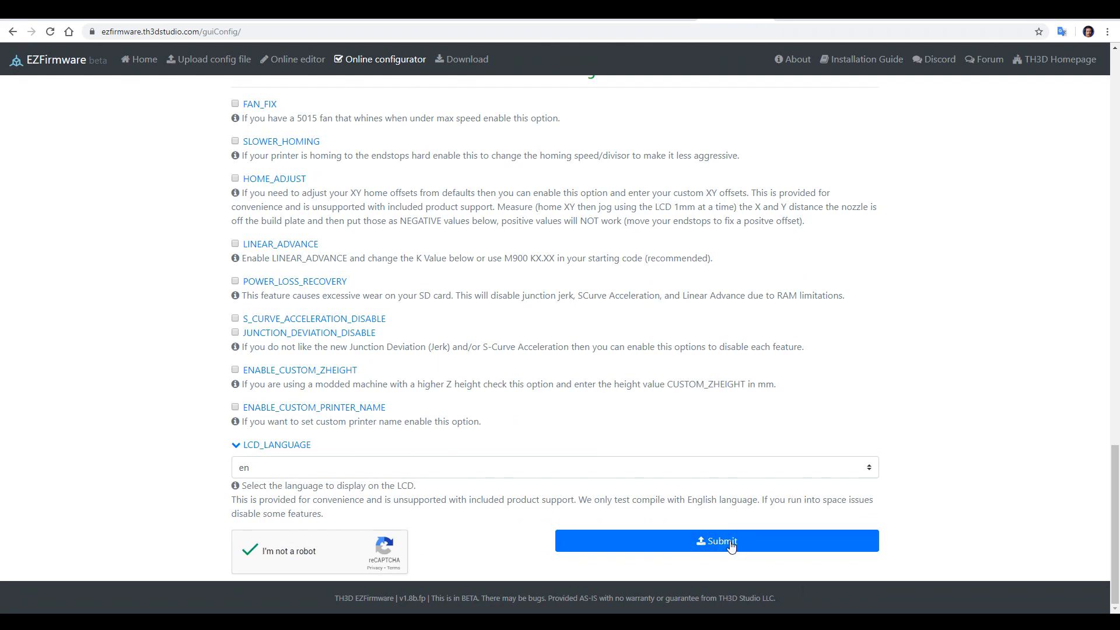
{"action": "left_click", "coordinate": [717, 541]}
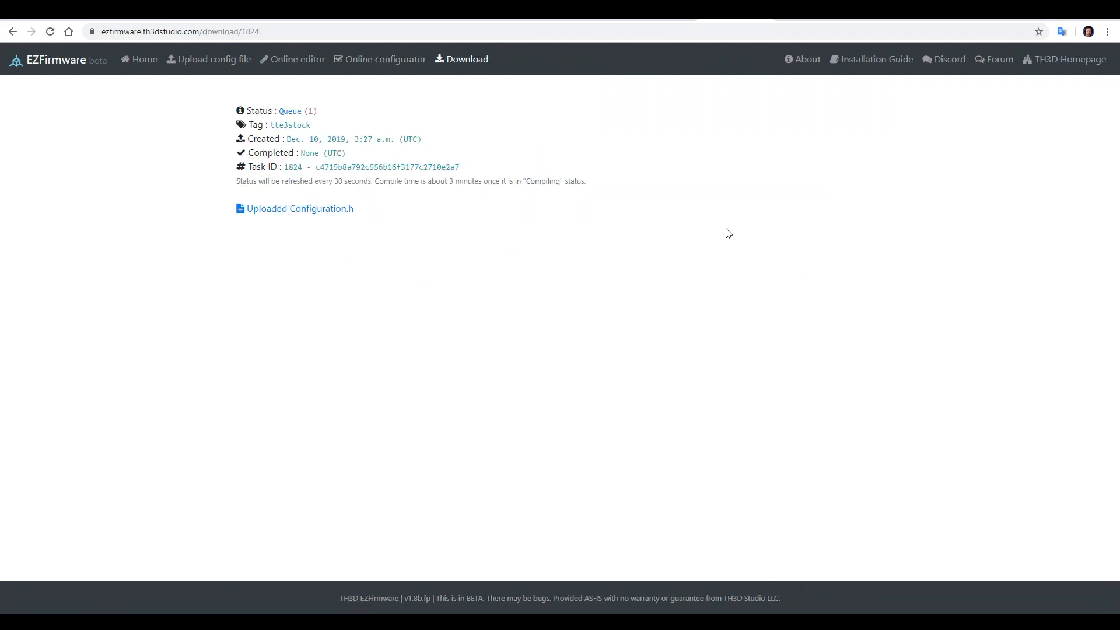
{"action": "mouse_move", "coordinate": [405, 240]}
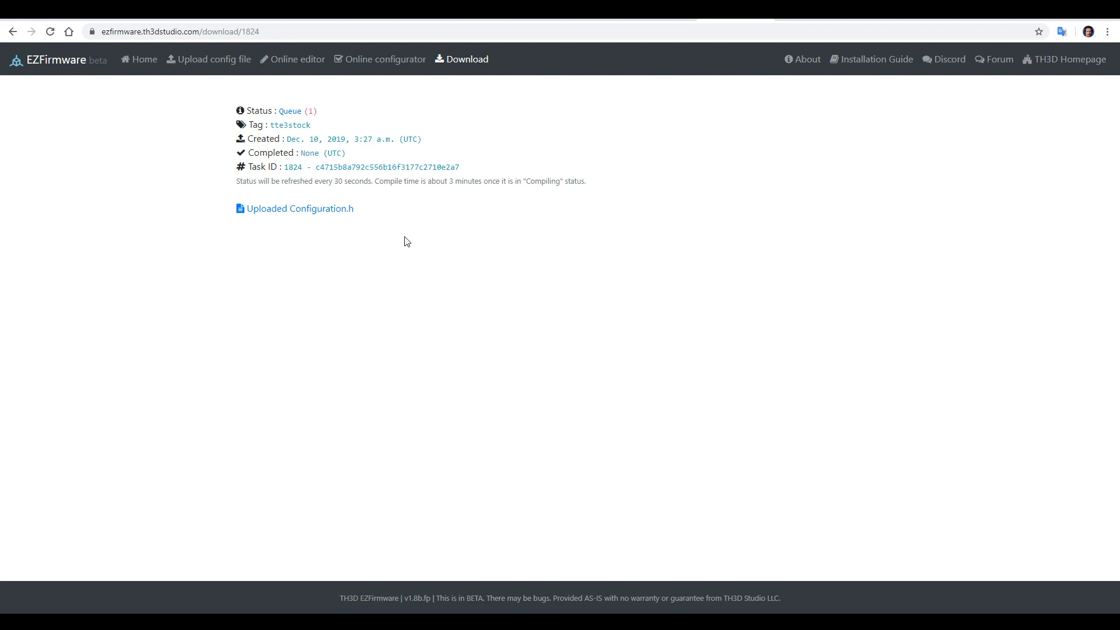
{"action": "mouse_move", "coordinate": [399, 253]}
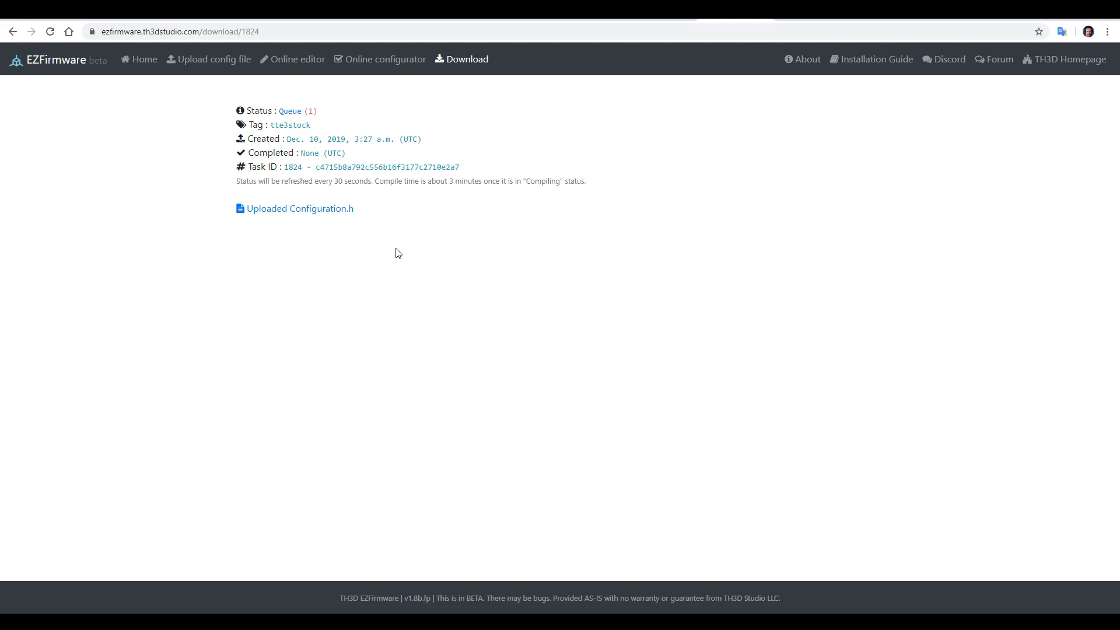
{"action": "mouse_move", "coordinate": [352, 231]}
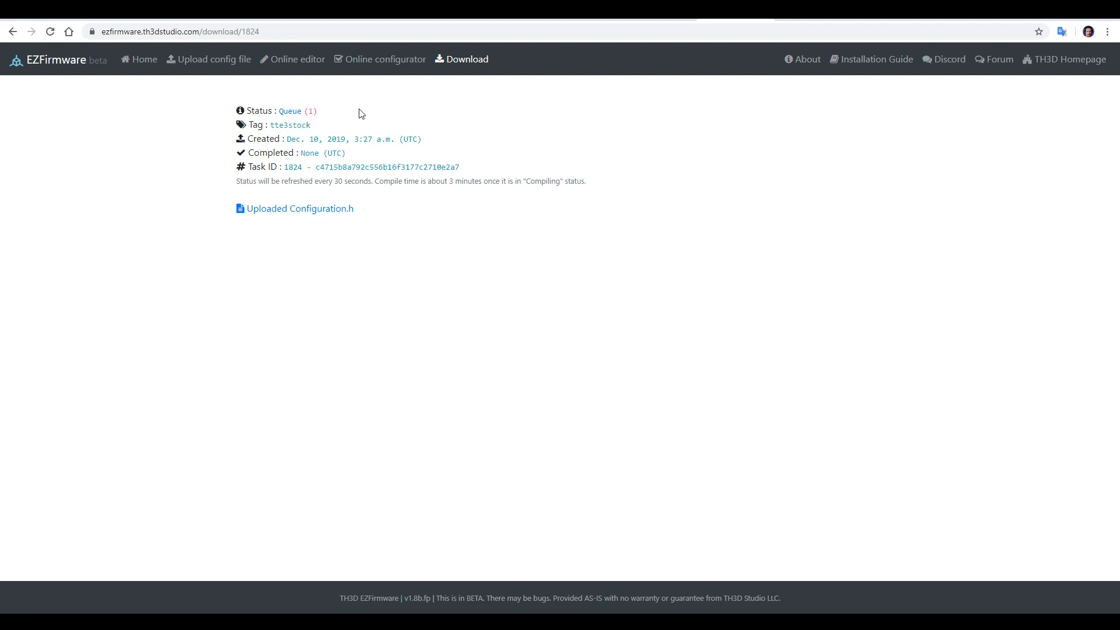
{"action": "mouse_move", "coordinate": [656, 208]}
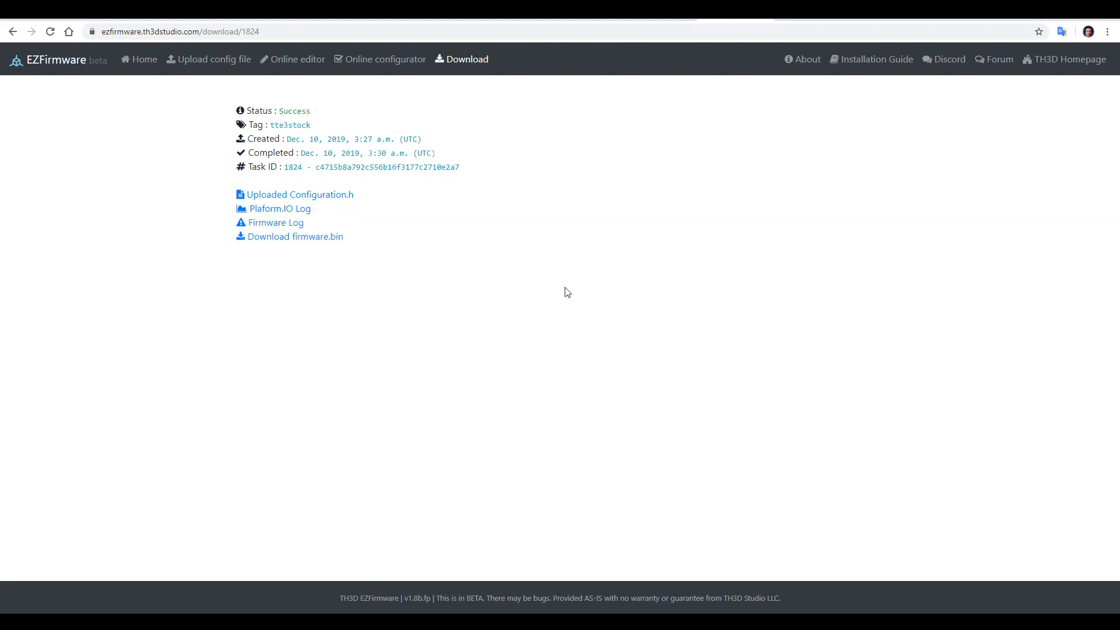
{"action": "mouse_move", "coordinate": [321, 241]}
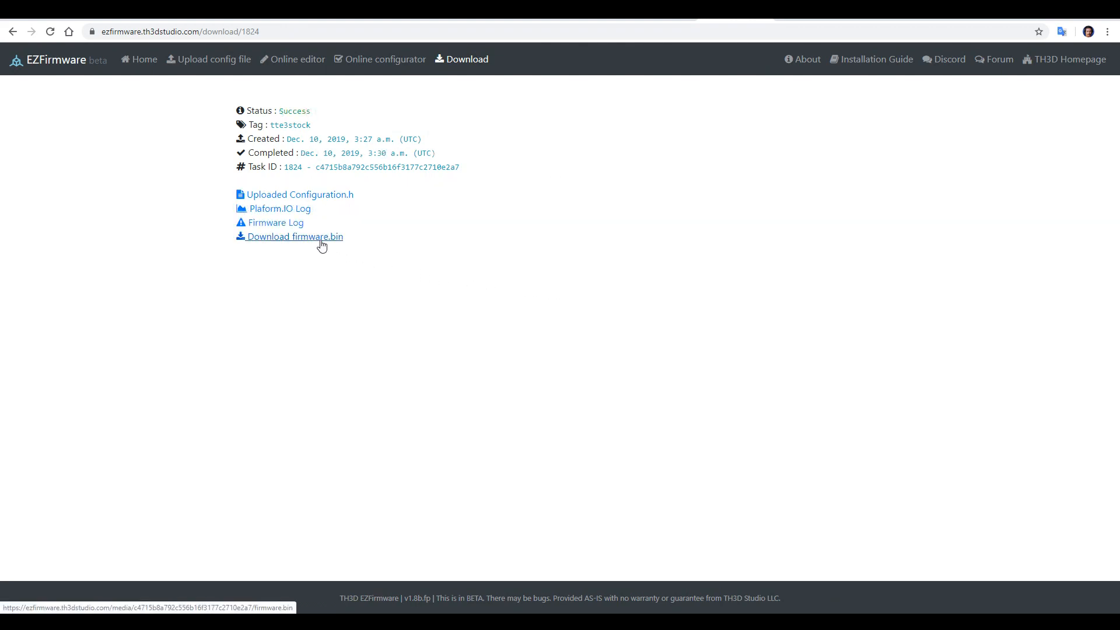
- Download the compiled tte3stock firmware.bin
{"action": "left_click", "coordinate": [295, 236]}
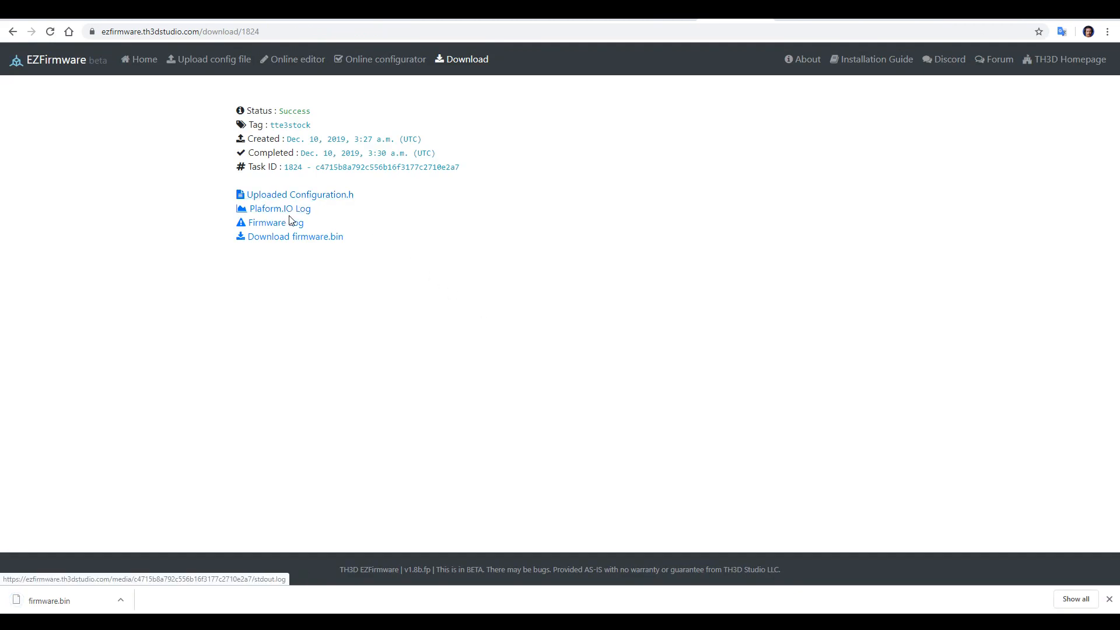
{"action": "mouse_move", "coordinate": [482, 273]}
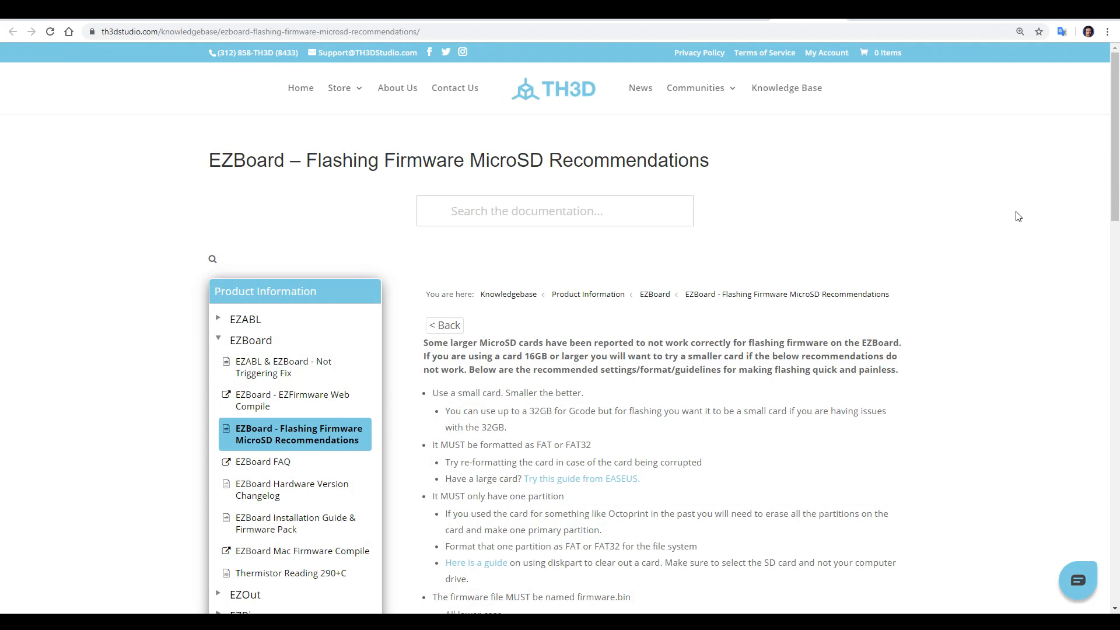
- Scroll through the EZBoard MicroSD flashing recommendations article
{"action": "scroll", "scroll_direction": "down", "scroll_amount": 3}
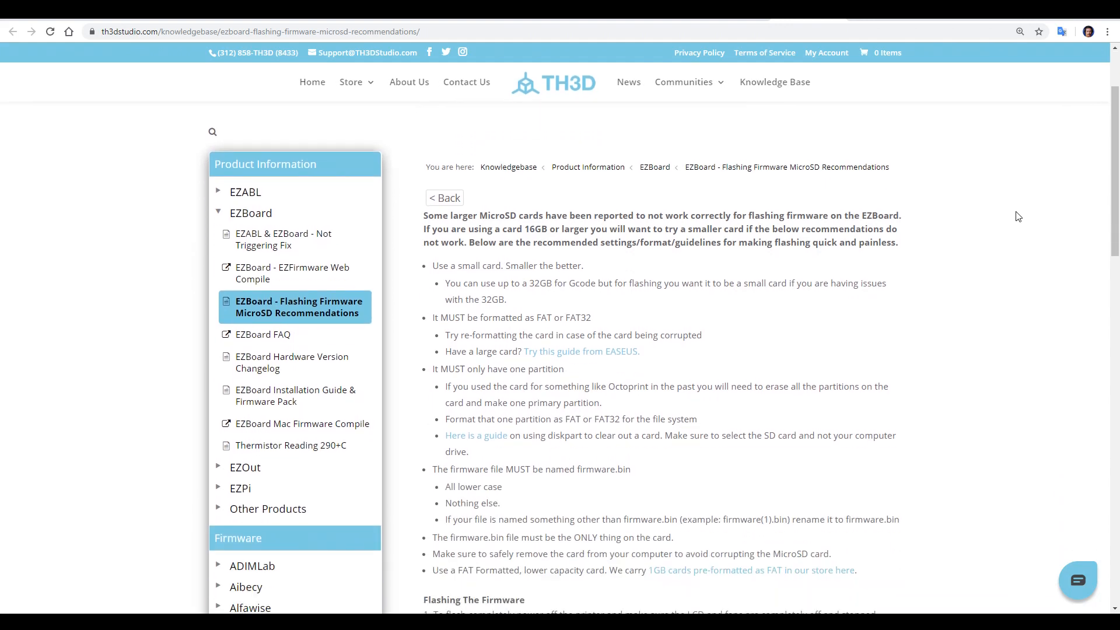
{"action": "scroll", "scroll_direction": "down", "scroll_amount": 3}
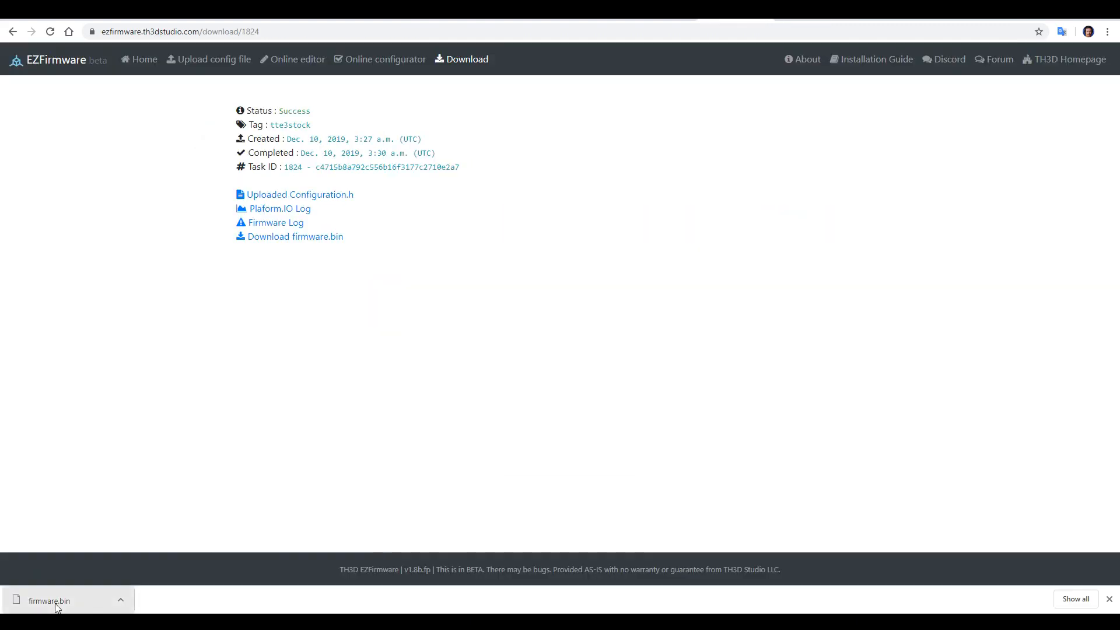
- Drag the downloaded firmware.bin out of the browser's downloads bar
{"action": "left_click_drag", "start_coordinate": [49, 600], "coordinate": [736, 546]}
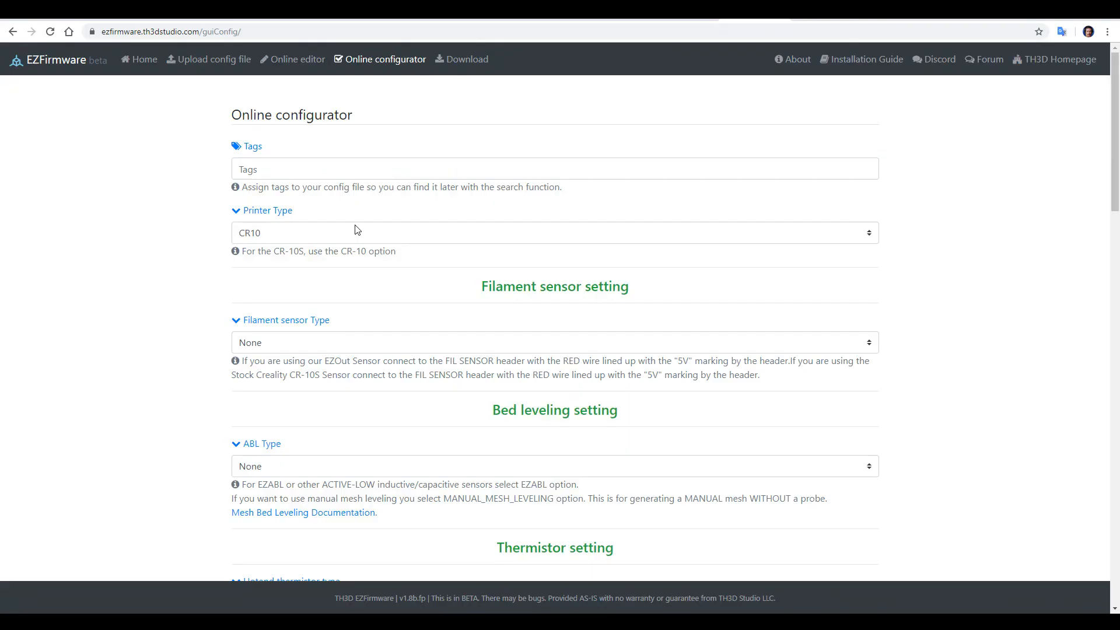
{"action": "mouse_move", "coordinate": [354, 187]}
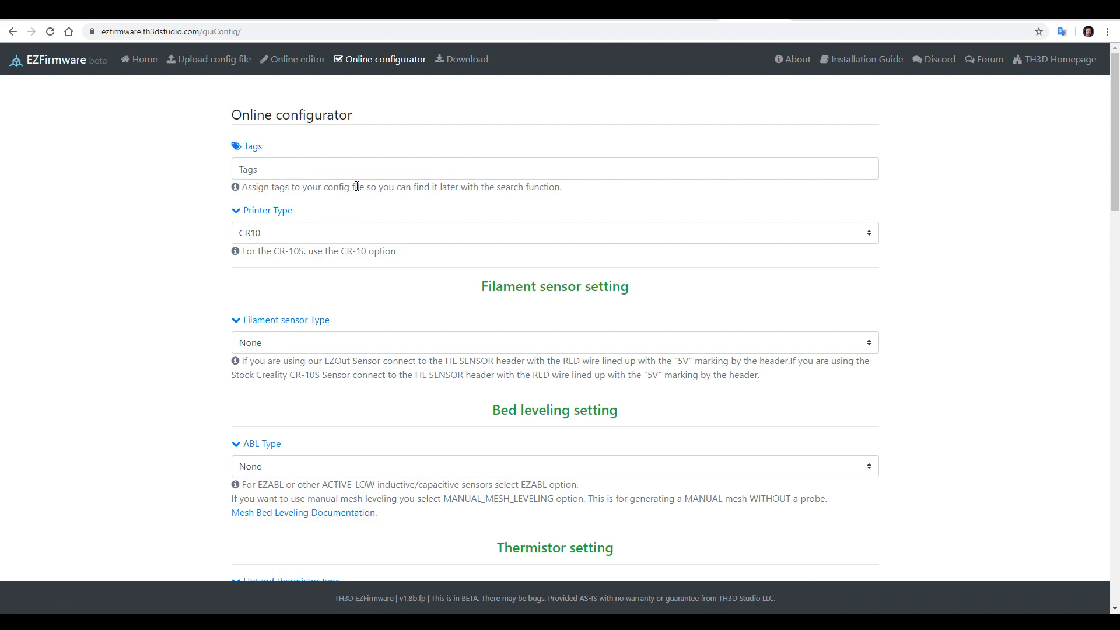
- Tag the build tte3ezout, choose ENDER3 and the EZOUTV2_ENABLE filament sensor
{"action": "type", "text": "tte3ezout"}
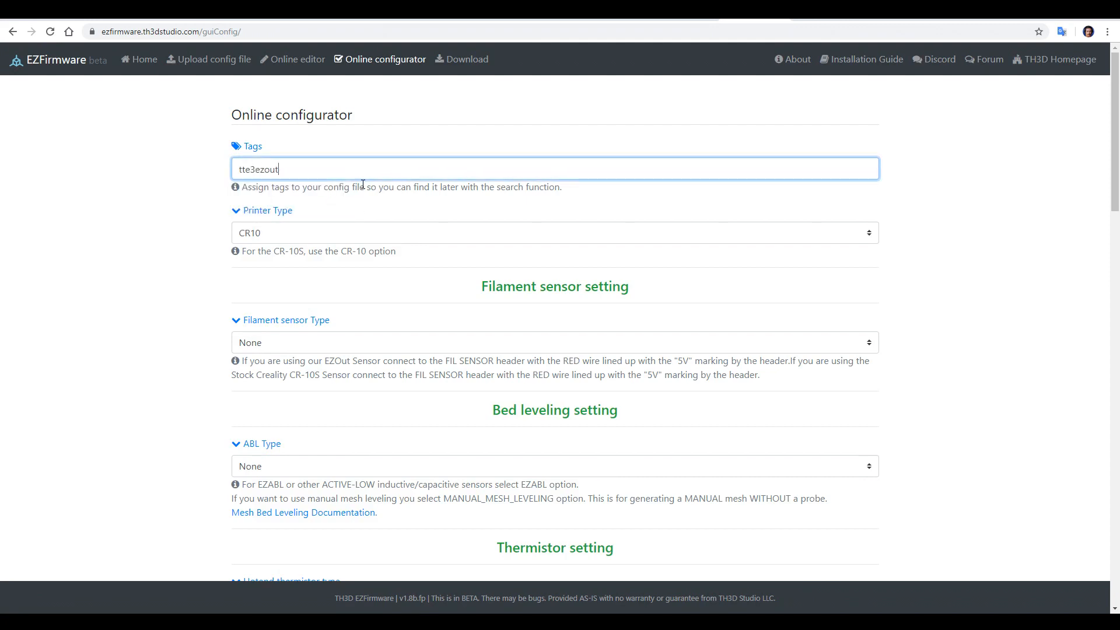
{"action": "left_click", "coordinate": [553, 231]}
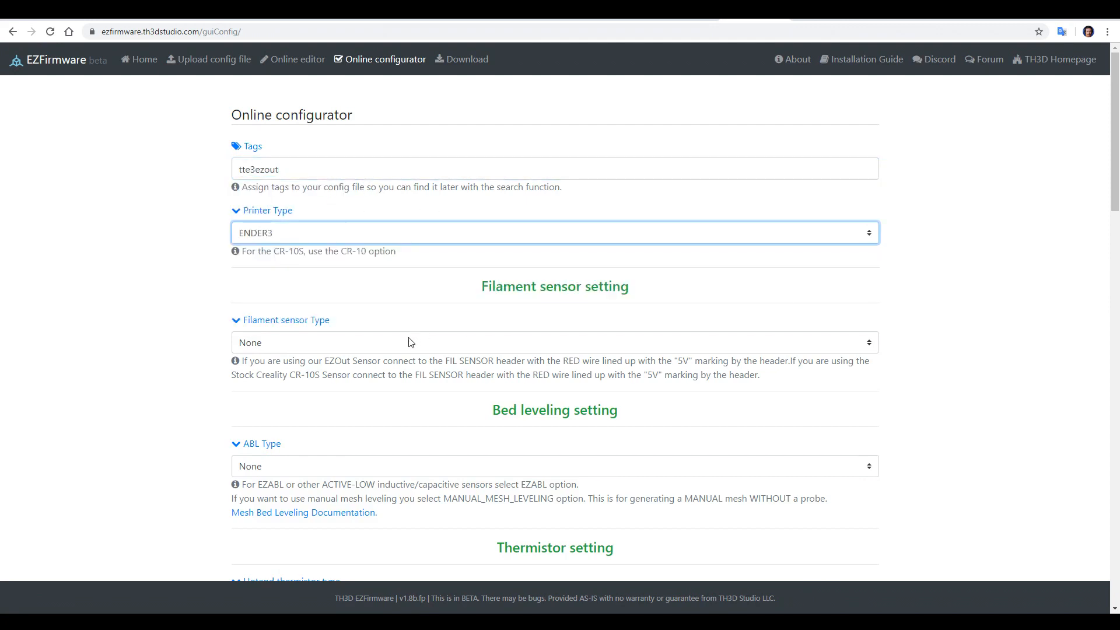
{"action": "left_click", "coordinate": [553, 326]}
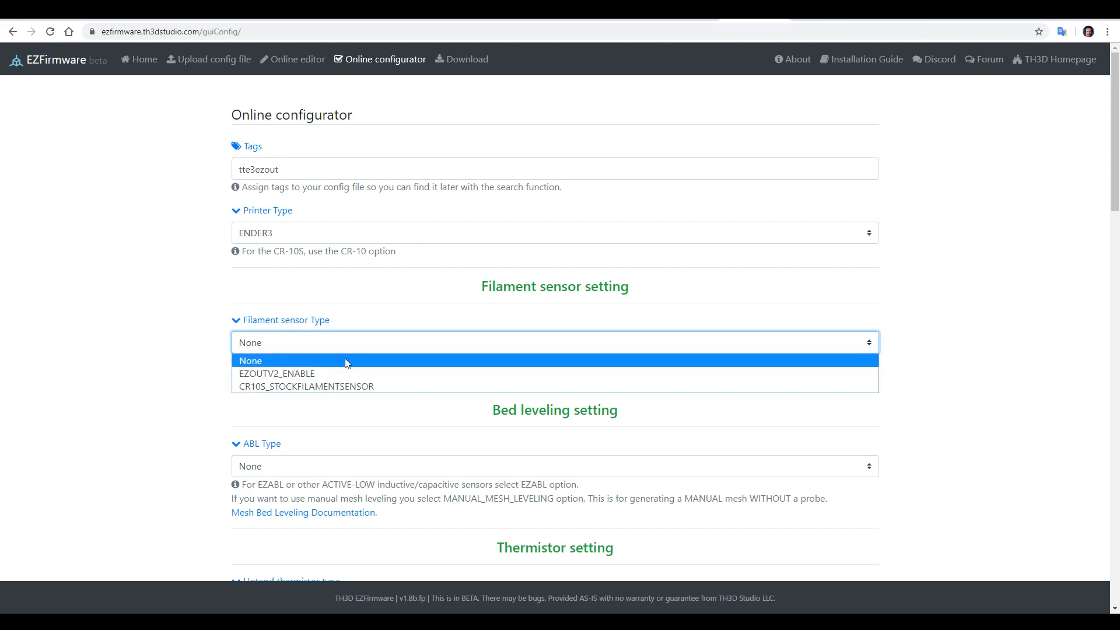
{"action": "mouse_move", "coordinate": [330, 376]}
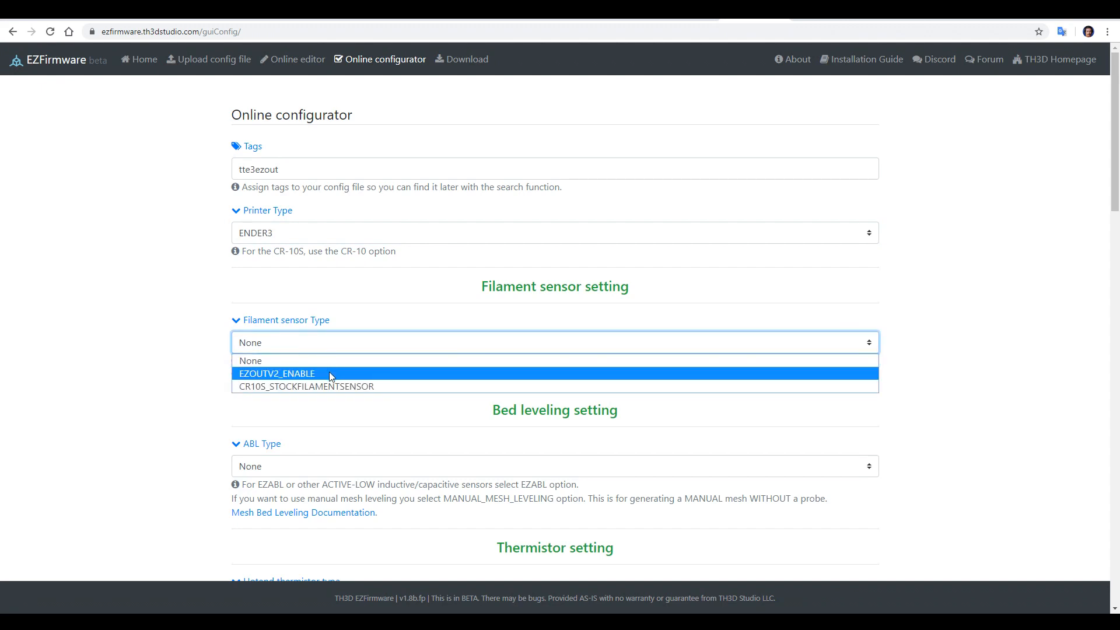
{"action": "left_click", "coordinate": [275, 374]}
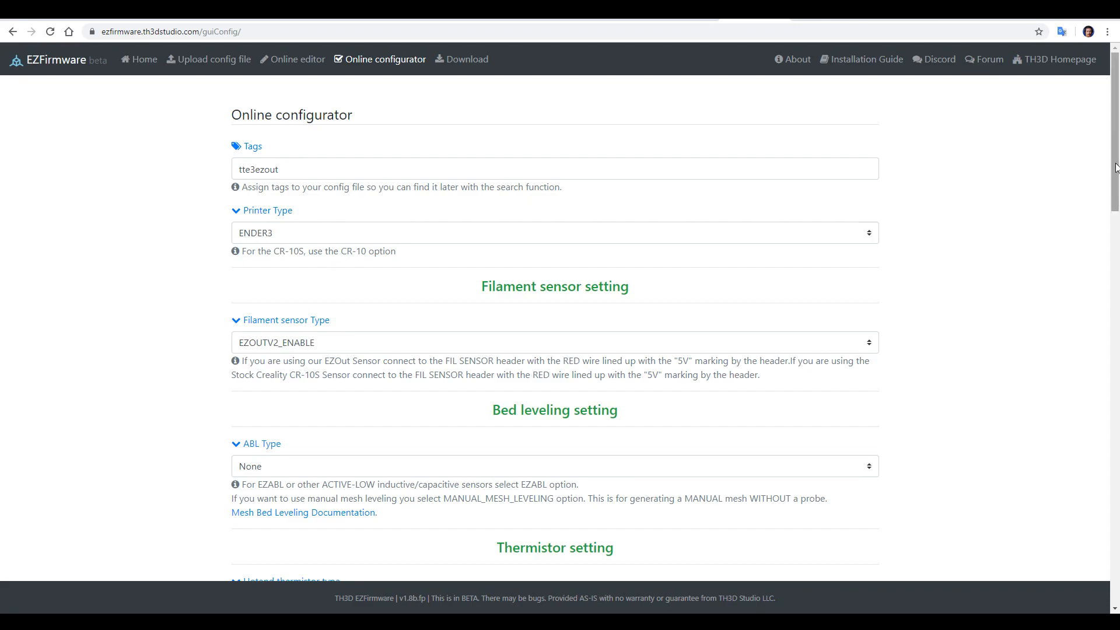
- Pass the reCAPTCHA and submit the tte3ezout configuration for compiling
{"action": "scroll", "scroll_direction": "down", "scroll_amount": 3}
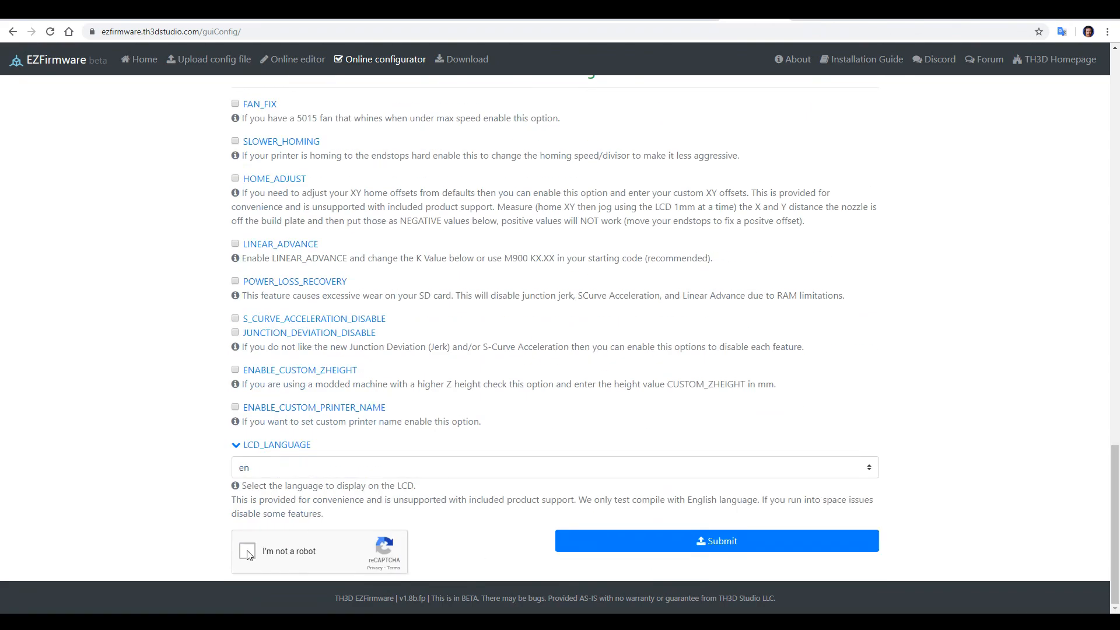
{"action": "left_click", "coordinate": [248, 550]}
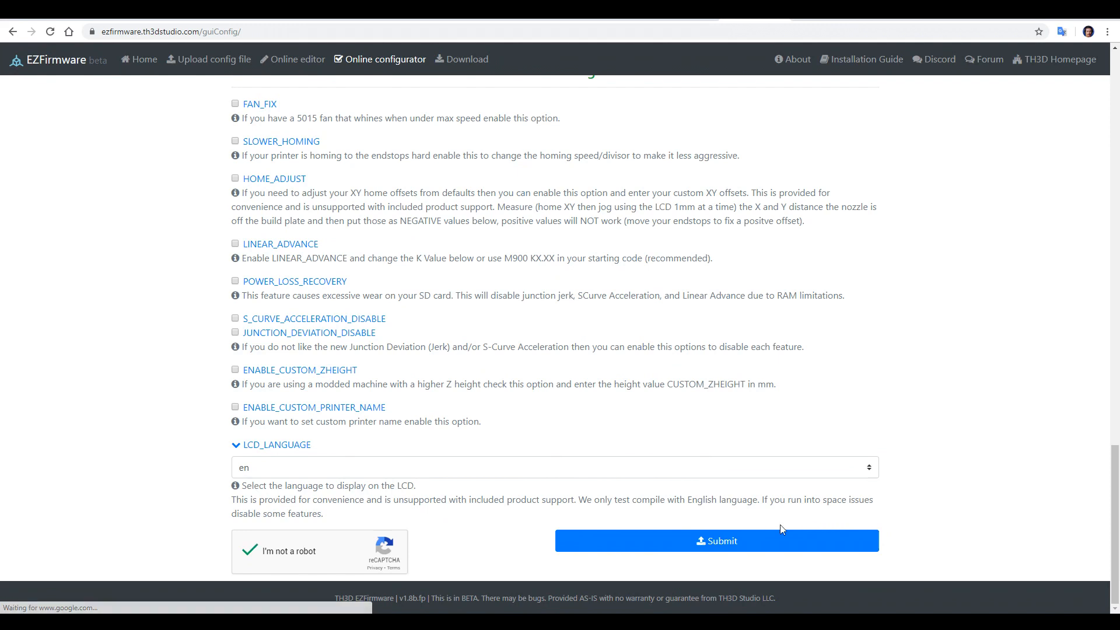
{"action": "left_click", "coordinate": [716, 541]}
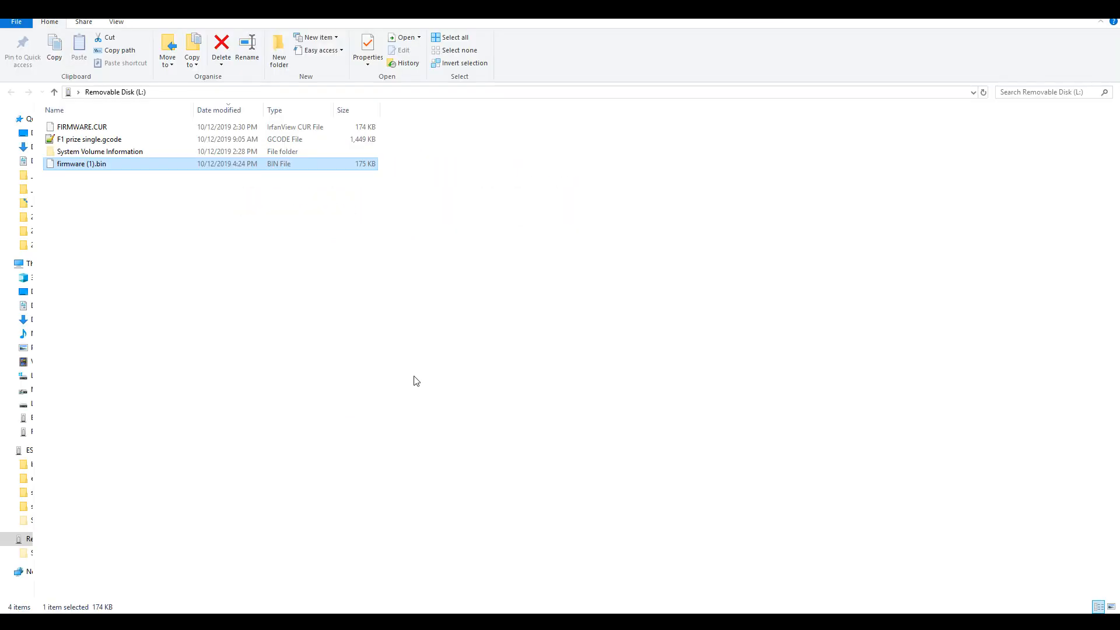
{"action": "mouse_move", "coordinate": [119, 191]}
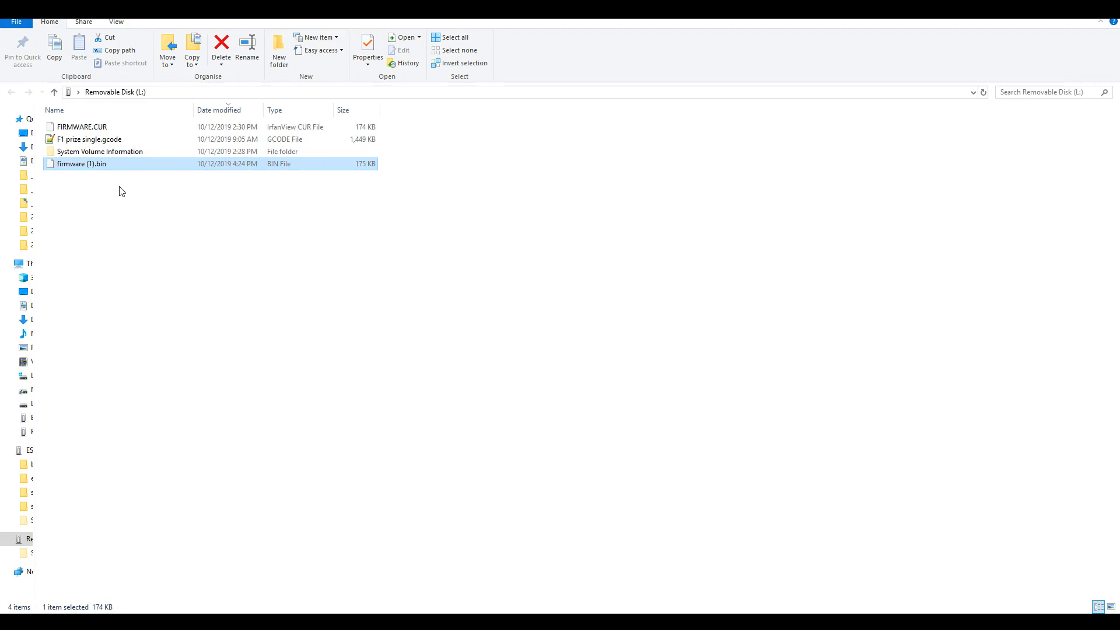